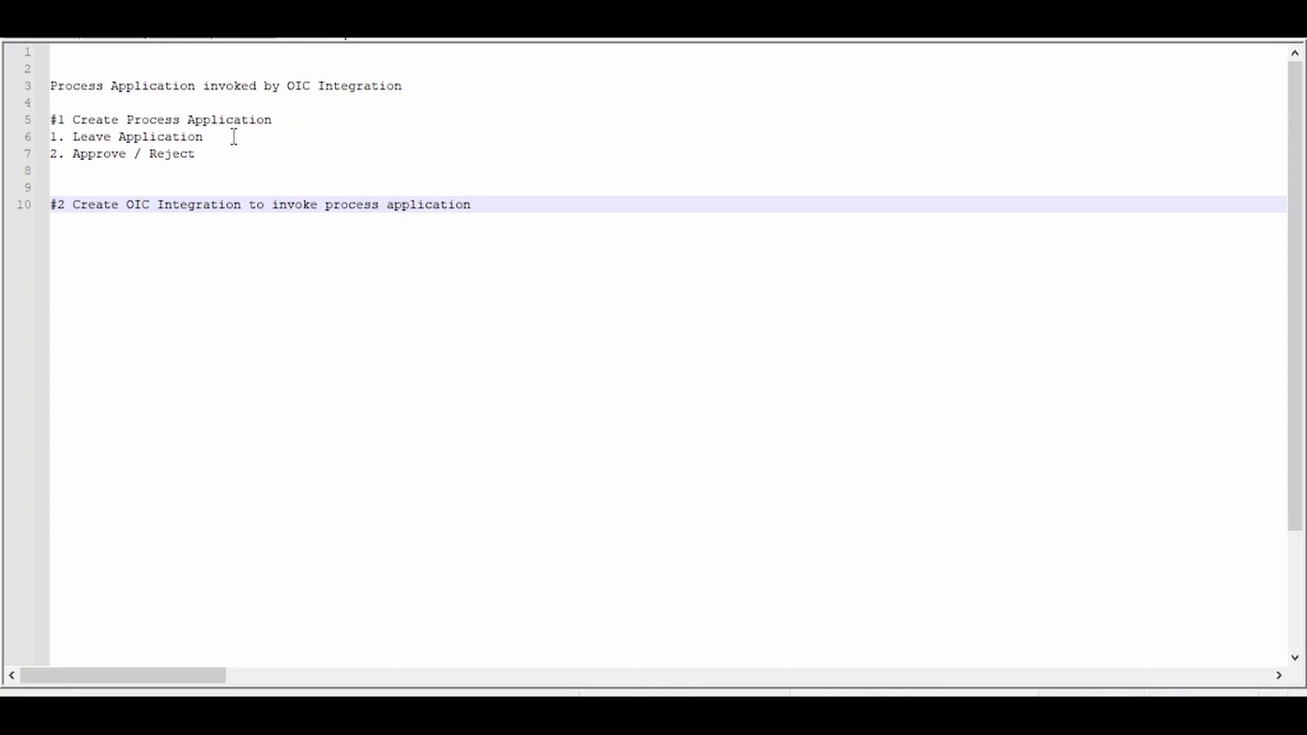
Create a new Scheduled Orchestration integration named BP_Test.
{"action": "left_click", "coordinate": [469, 204]}
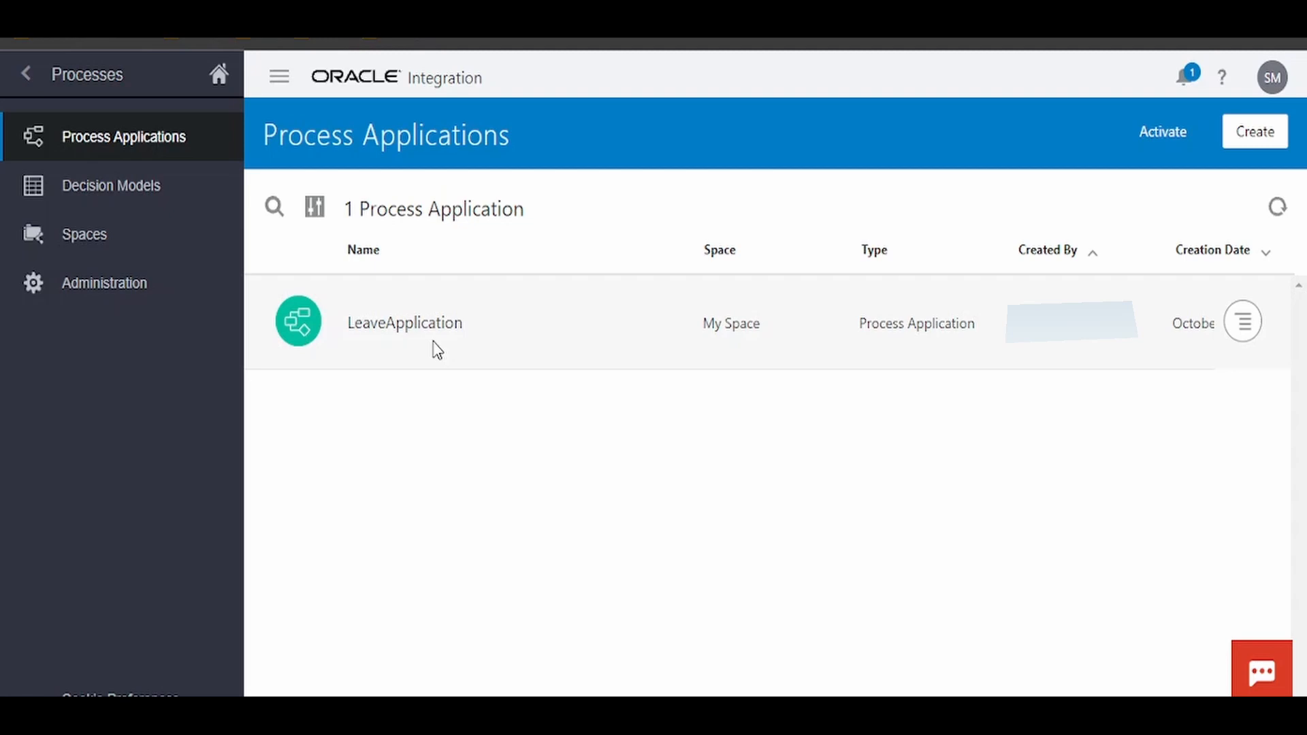
{"action": "mouse_move", "coordinate": [515, 491]}
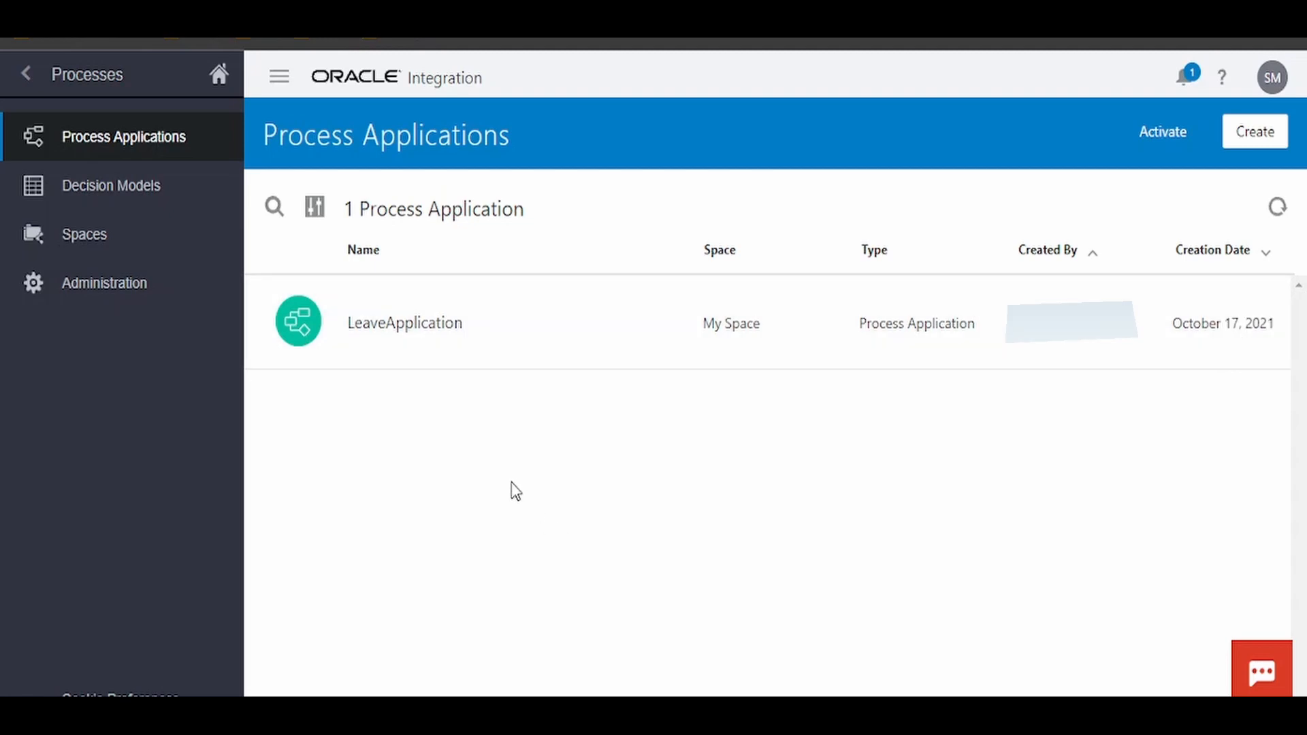
{"action": "mouse_move", "coordinate": [434, 44]}
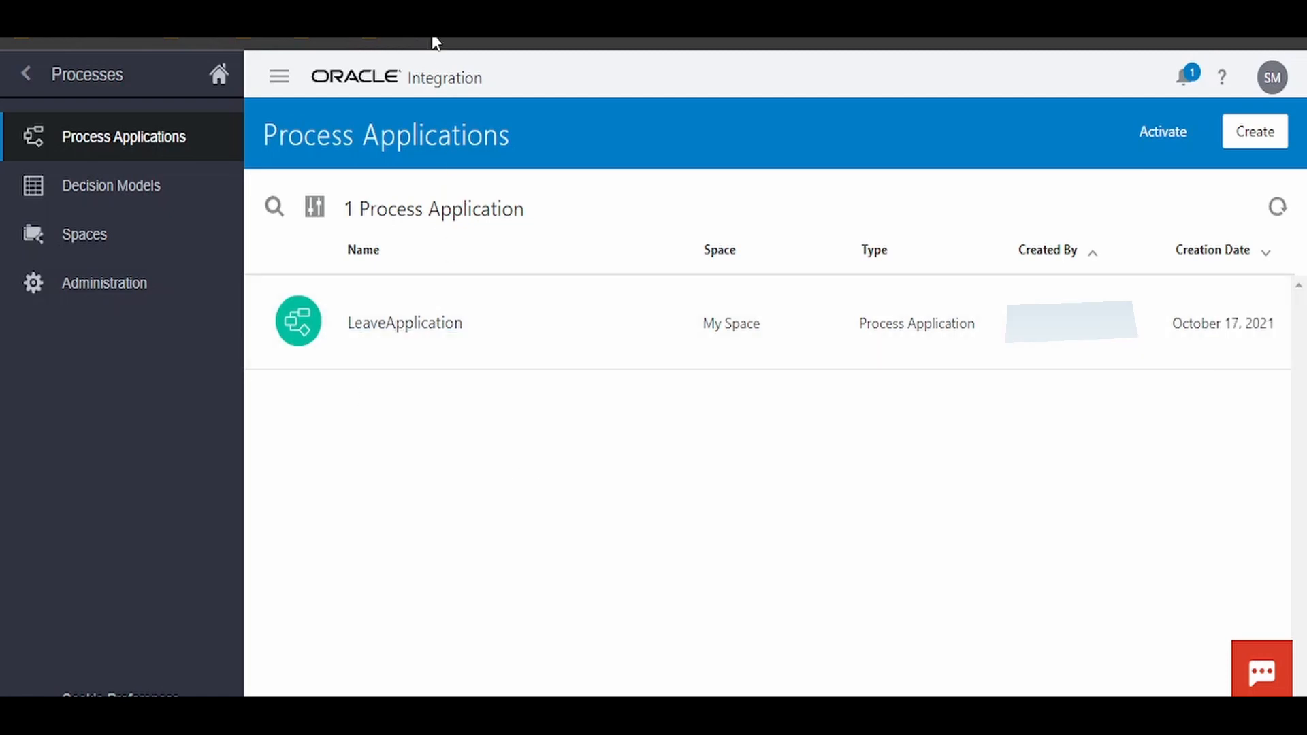
{"action": "left_click", "coordinate": [1255, 131]}
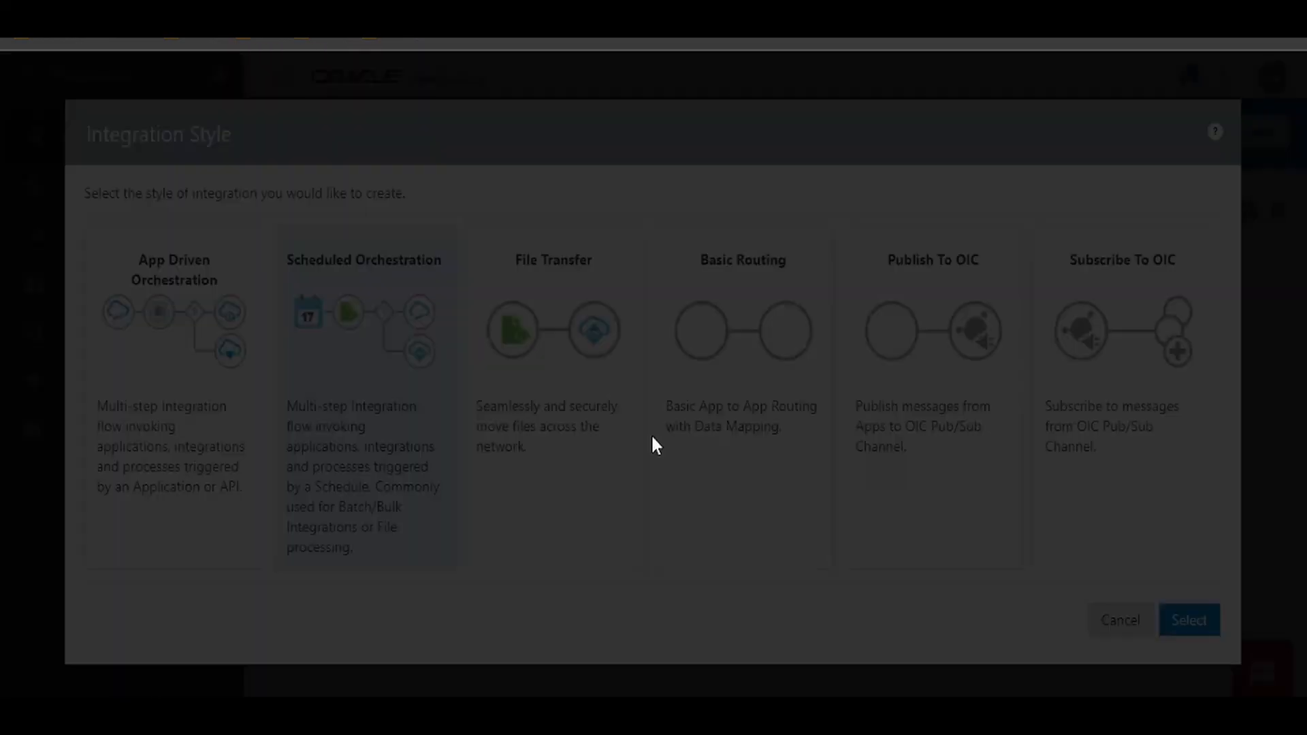
{"action": "left_click", "coordinate": [1188, 620]}
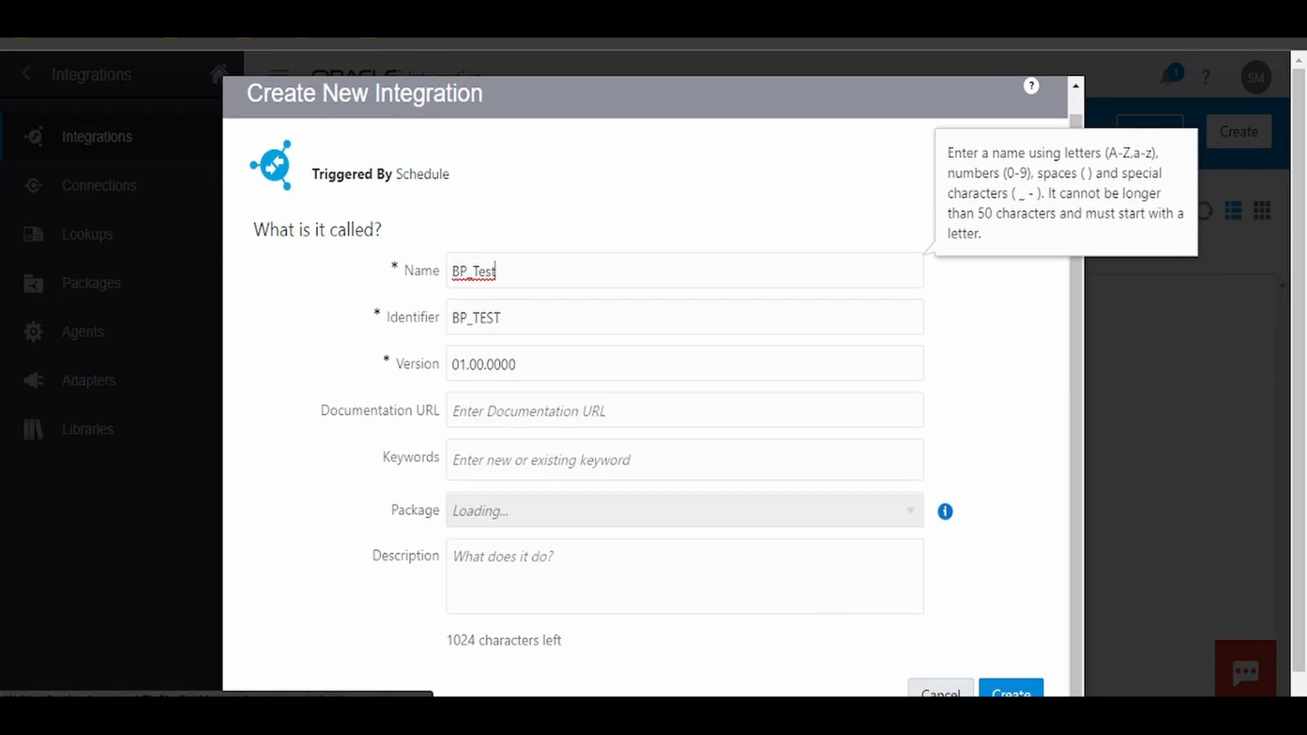
{"action": "left_click", "coordinate": [1011, 692]}
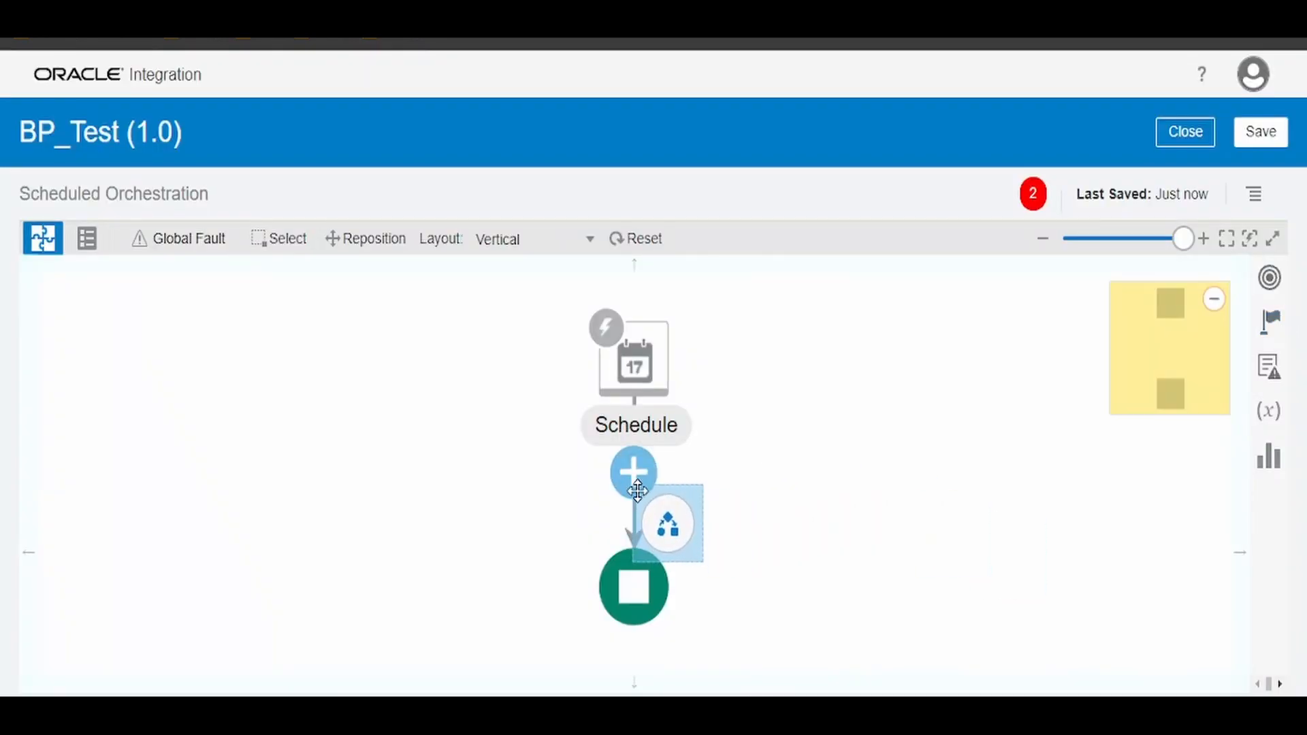
Add a LeaveApply process invocation to BP_Test using the default process version.
{"action": "left_click", "coordinate": [667, 523]}
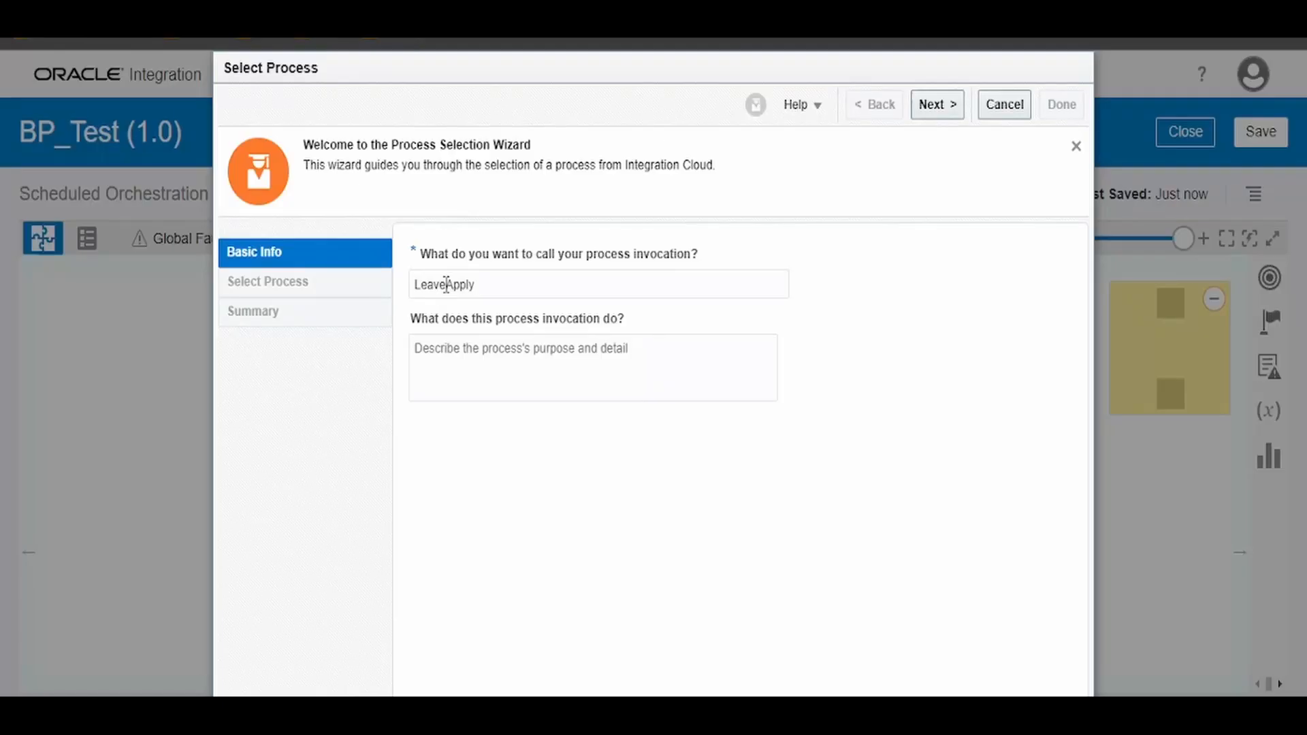
{"action": "left_click", "coordinate": [936, 104]}
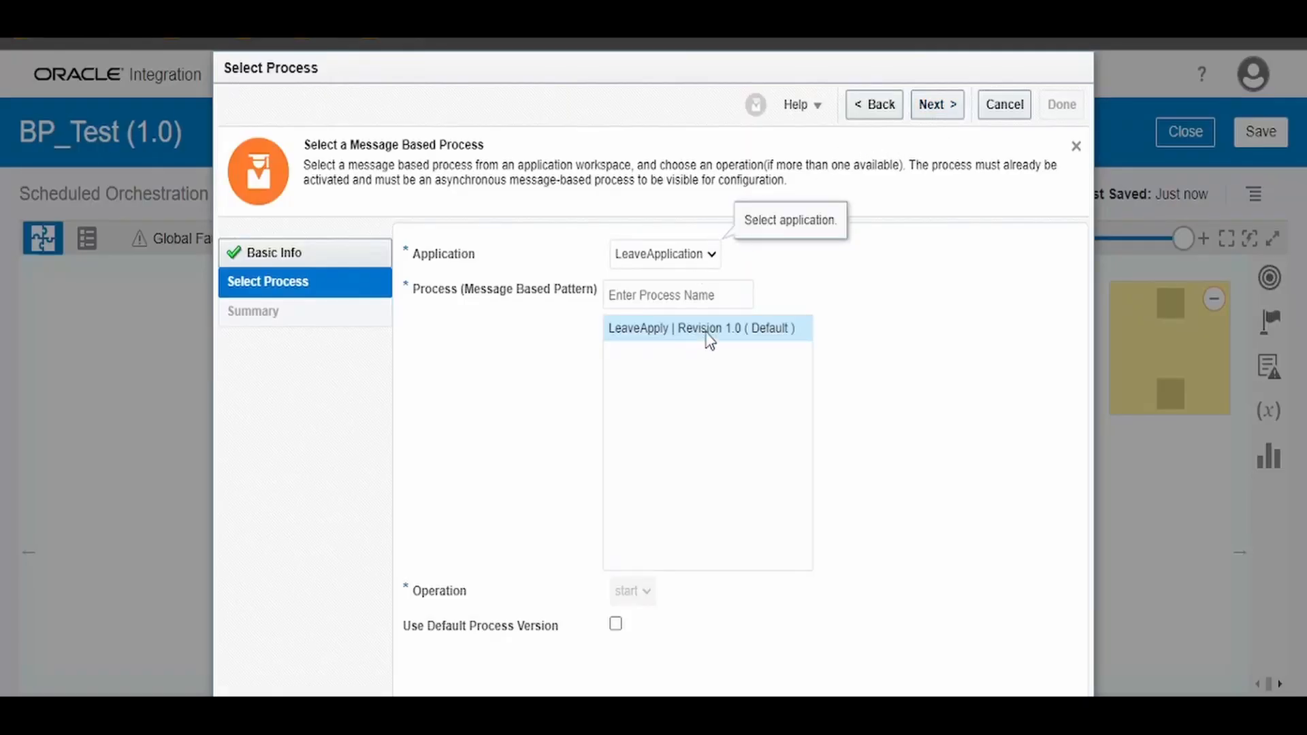
{"action": "mouse_move", "coordinate": [653, 342]}
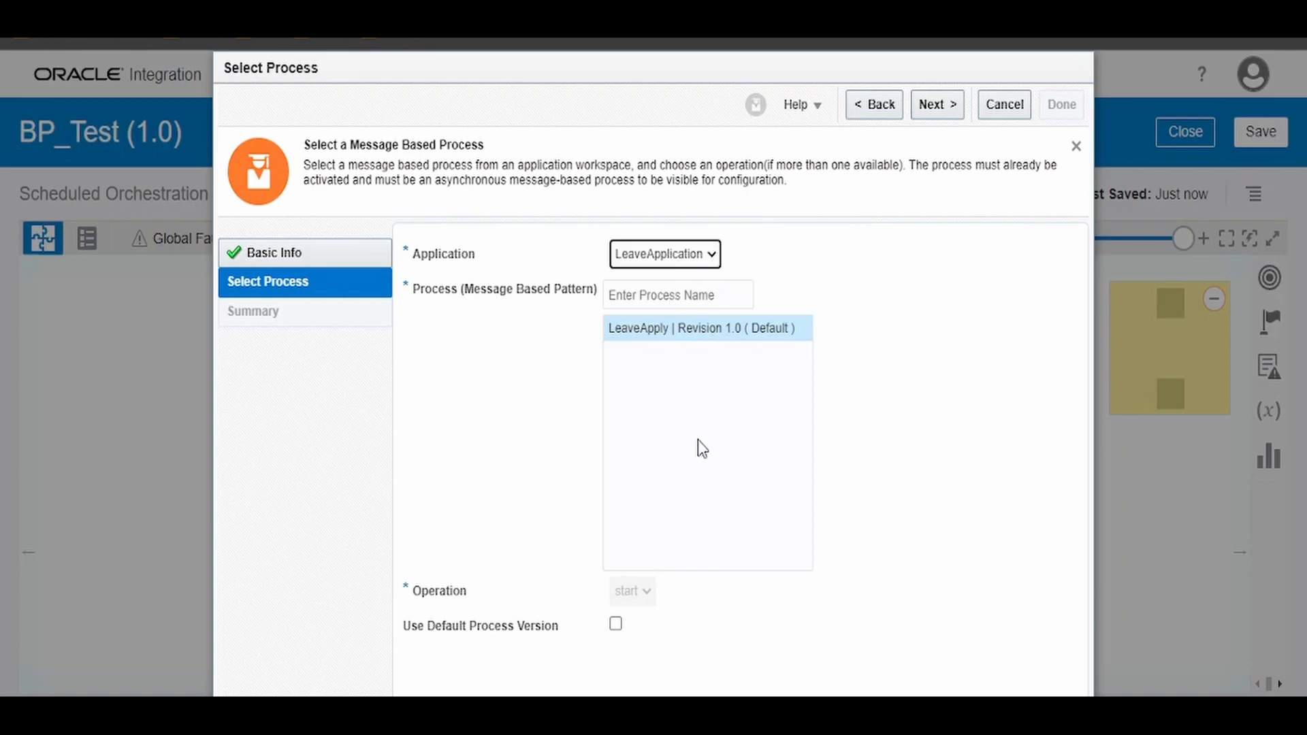
{"action": "mouse_move", "coordinate": [755, 437]}
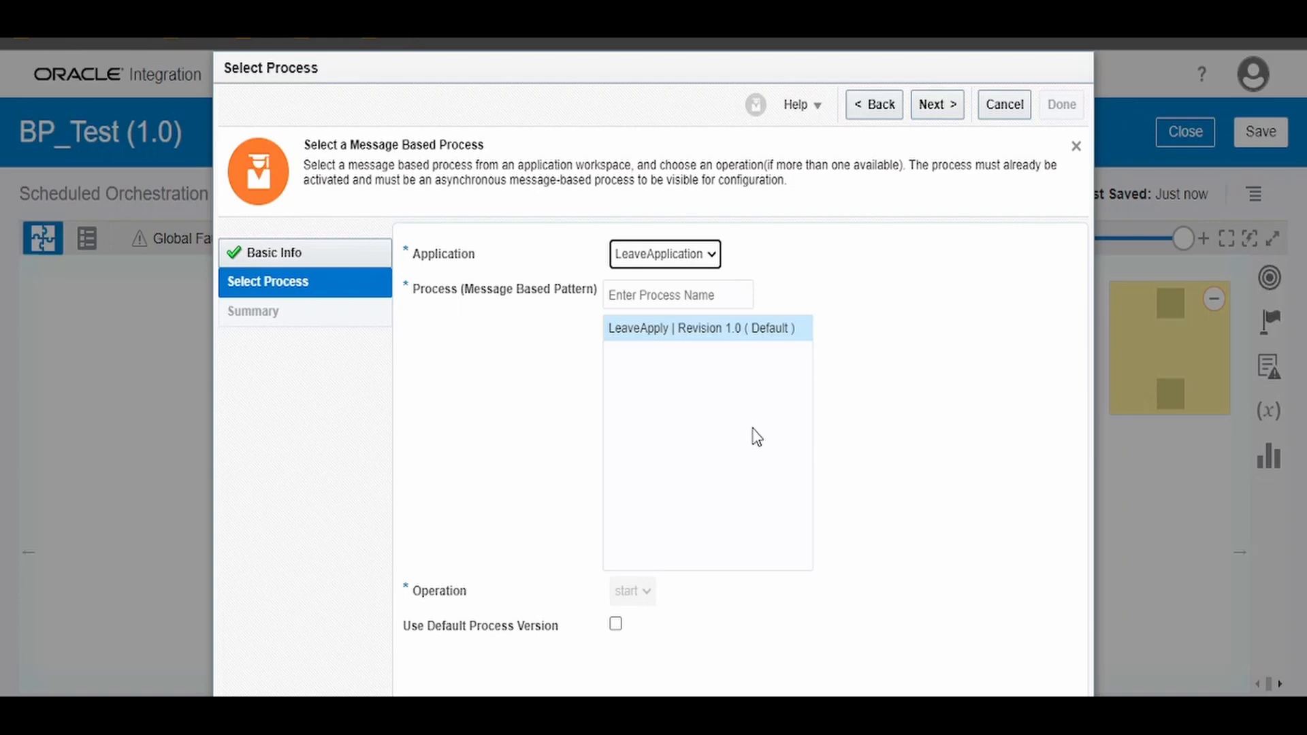
{"action": "left_click", "coordinate": [615, 623]}
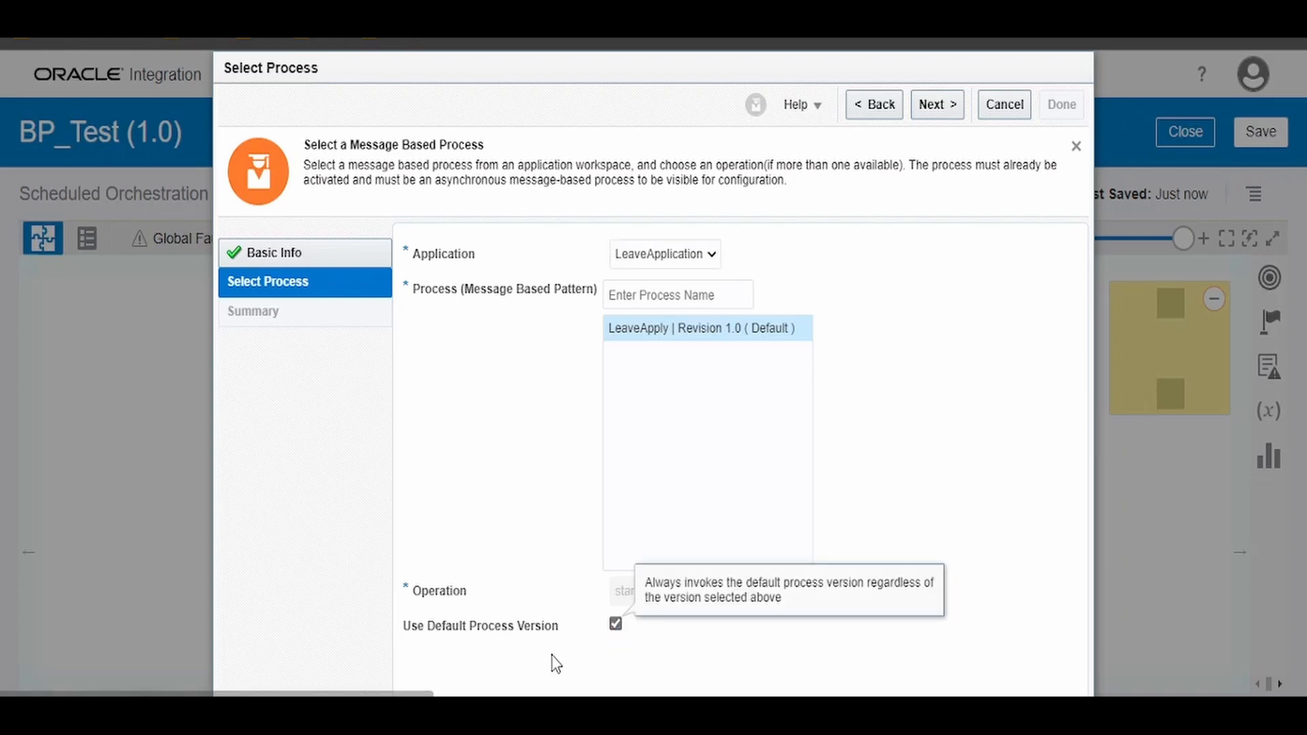
{"action": "mouse_move", "coordinate": [621, 638]}
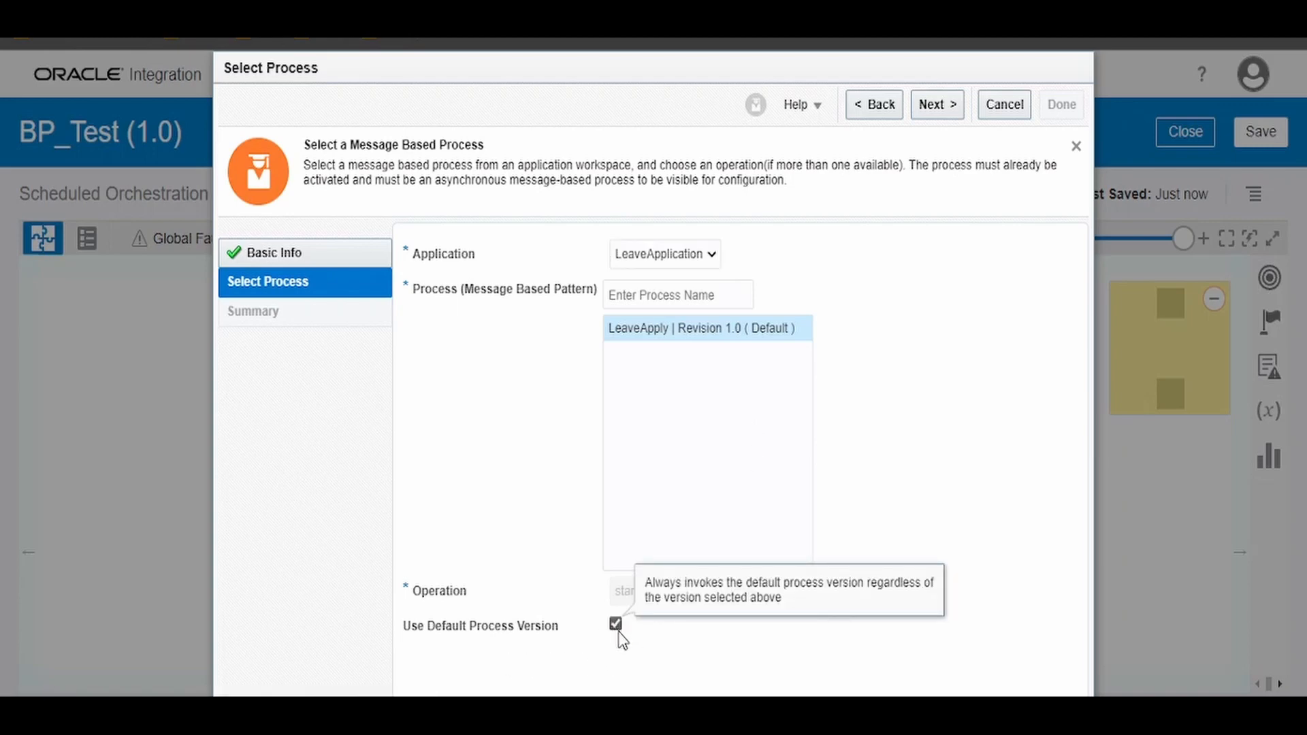
{"action": "mouse_move", "coordinate": [771, 321]}
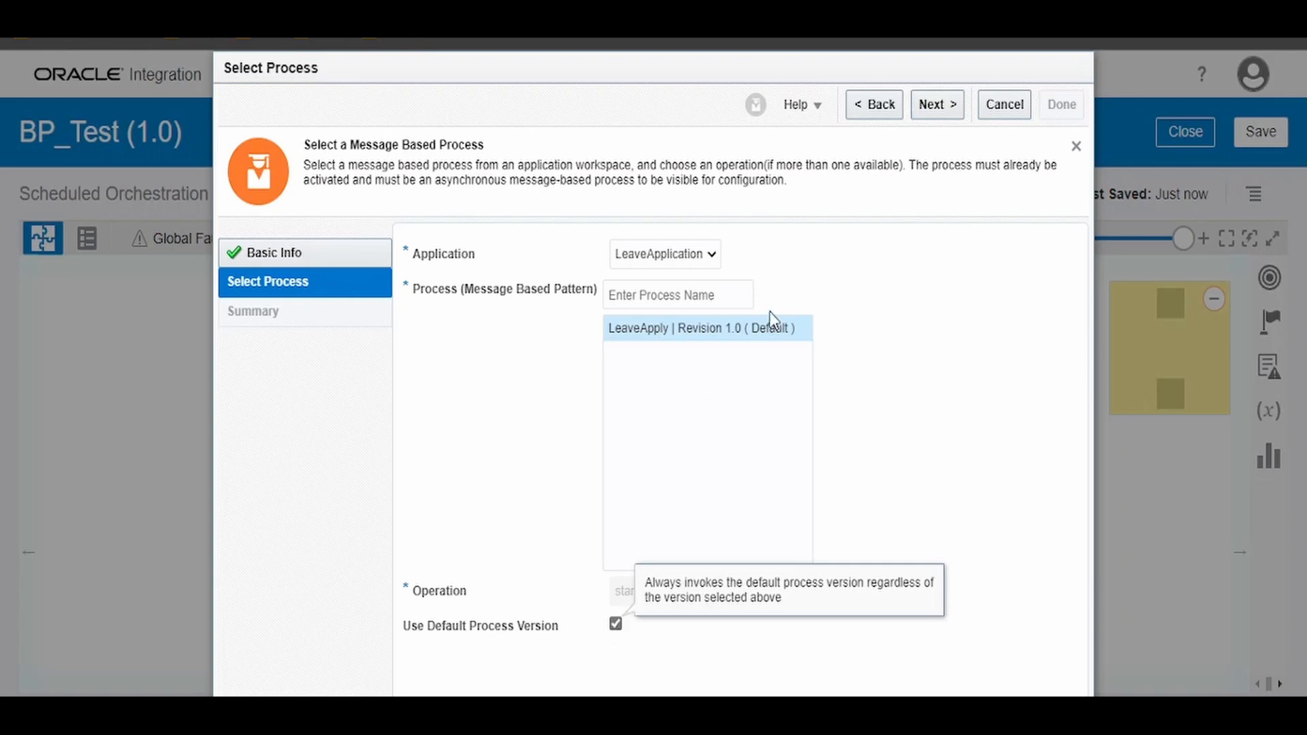
{"action": "left_click", "coordinate": [935, 104]}
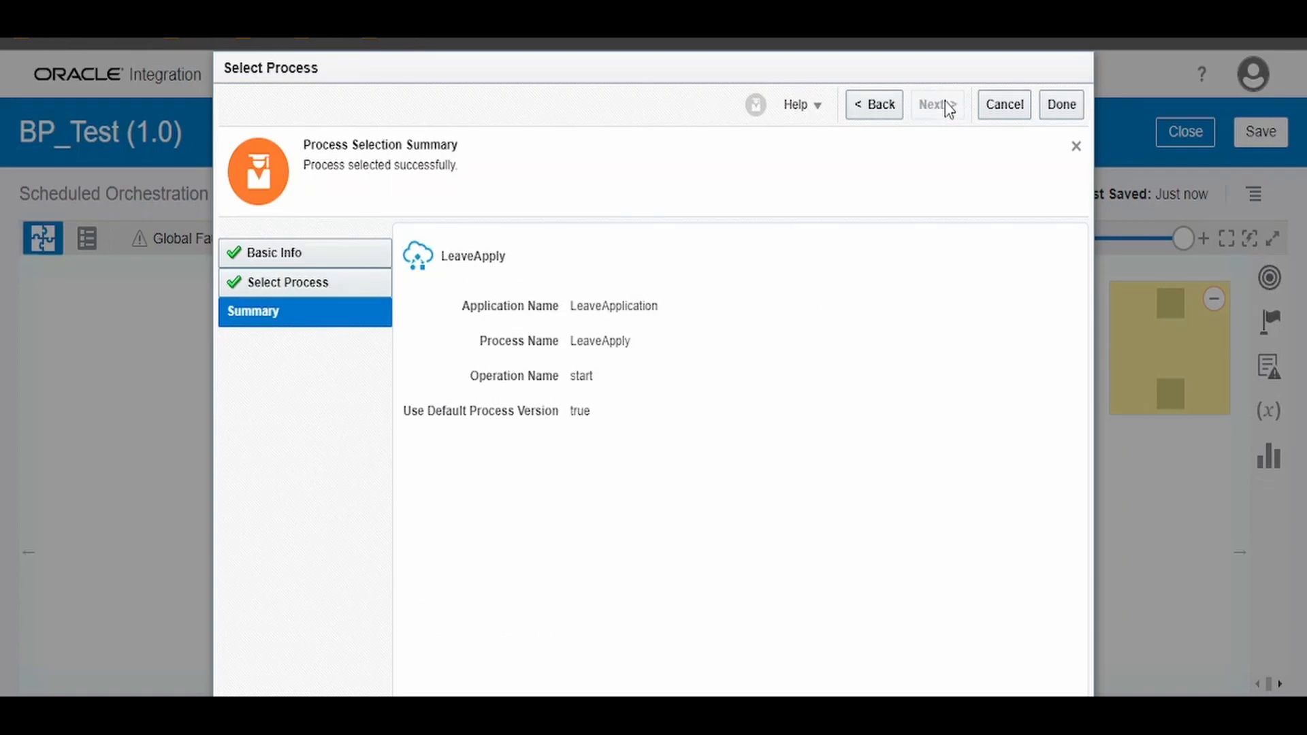
{"action": "left_click", "coordinate": [1061, 104]}
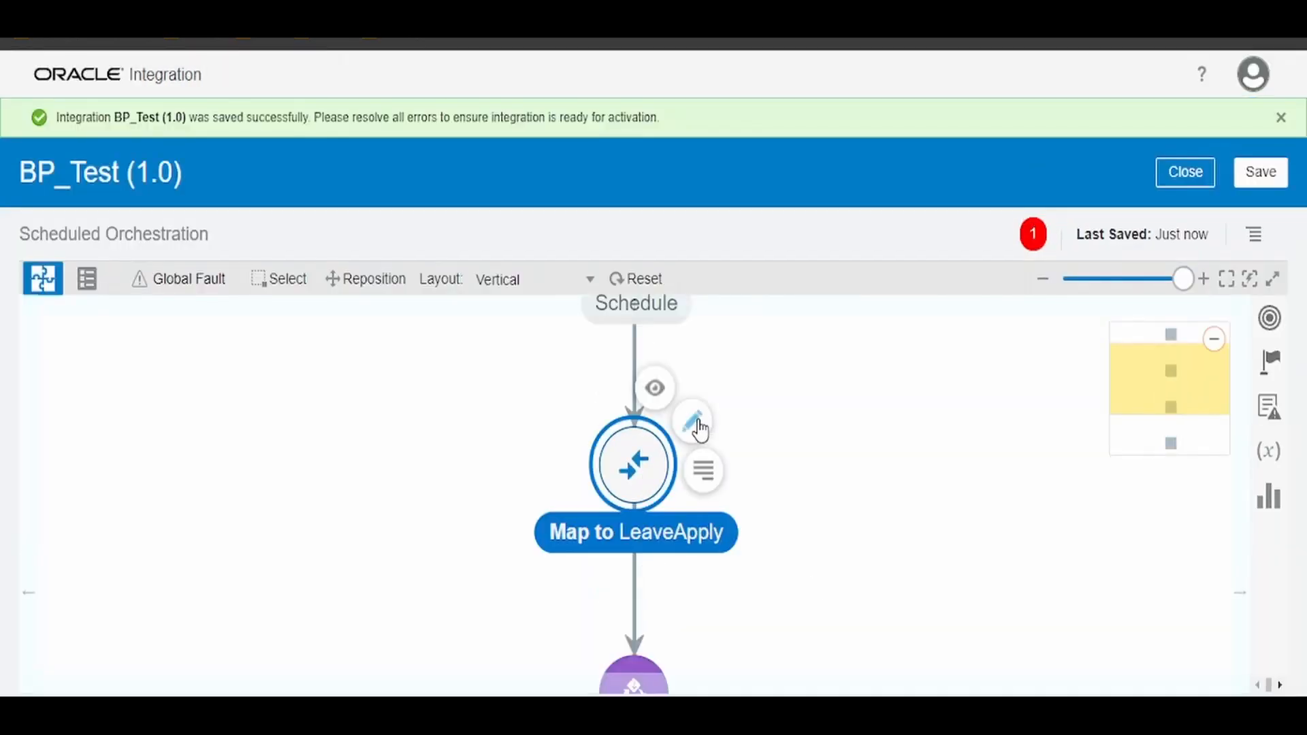
Set Reason to 'Sick Leave' in the Map to LeaveApply mapping.
{"action": "left_click", "coordinate": [693, 421]}
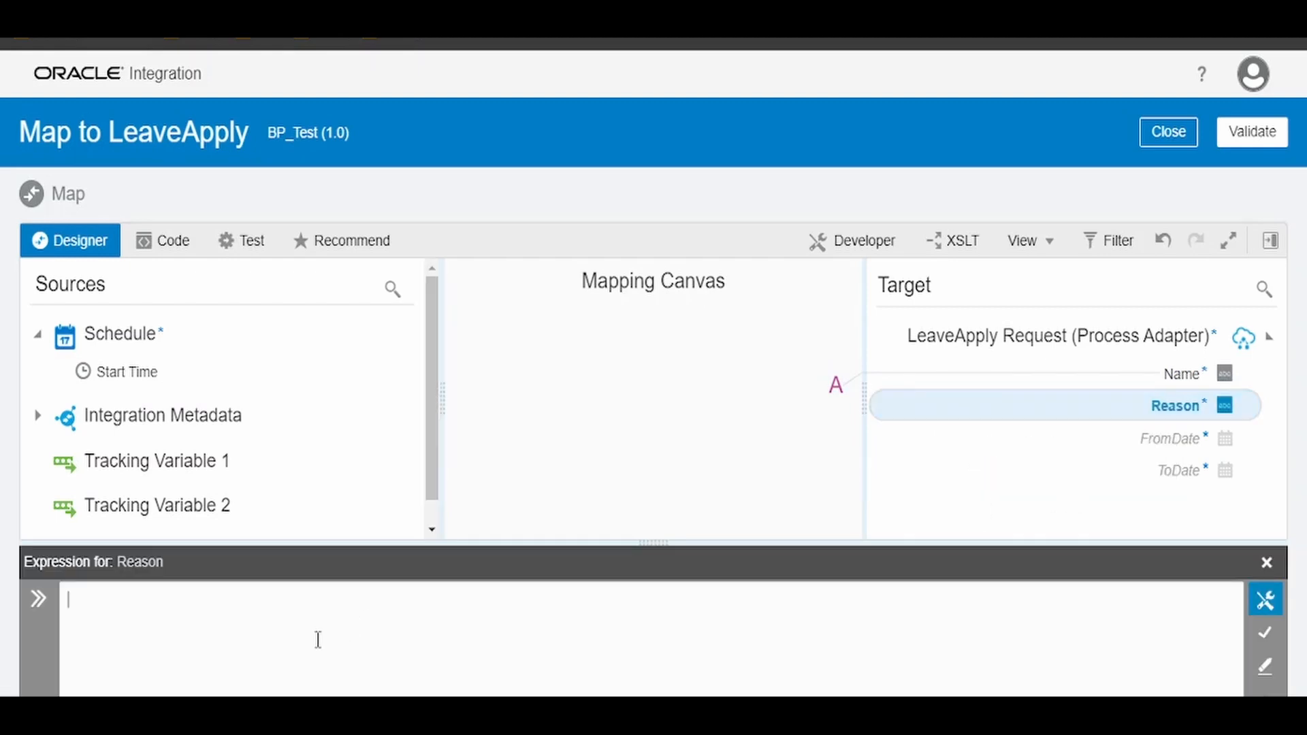
{"action": "type", "text": "'S"}
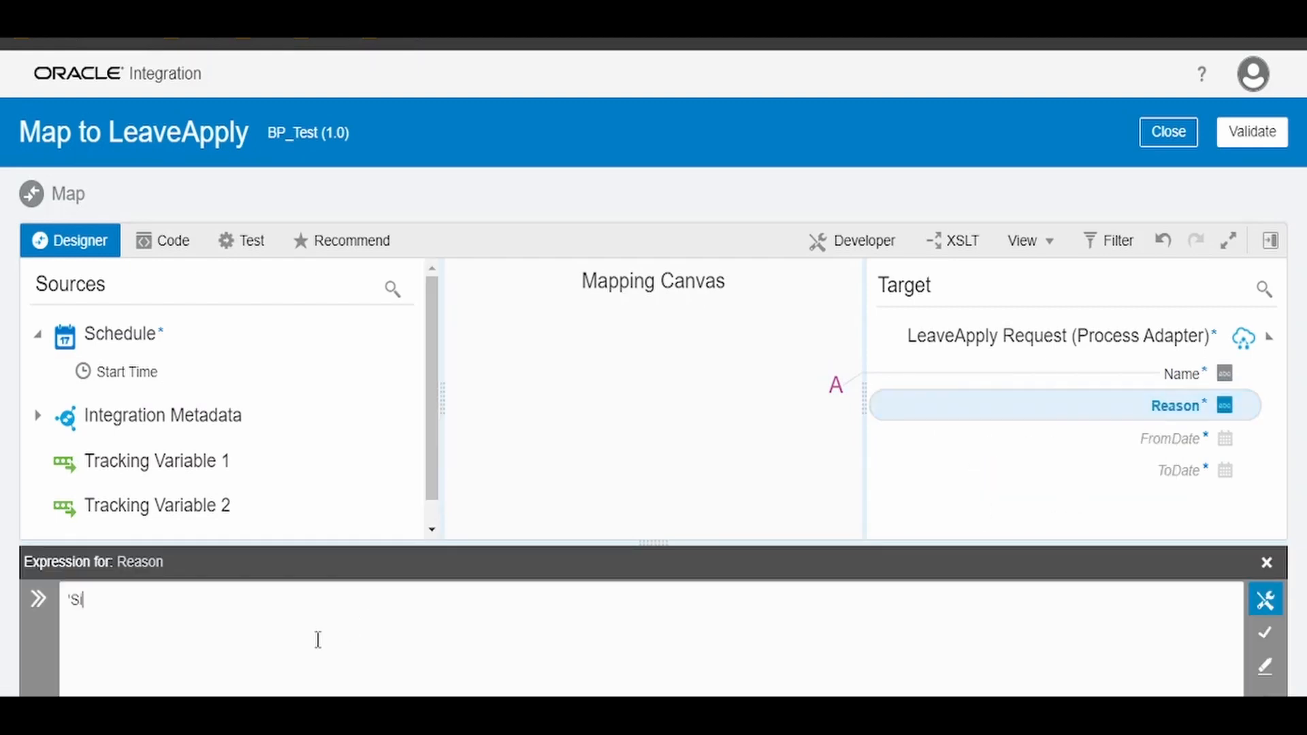
{"action": "type", "text": "ick Leave"}
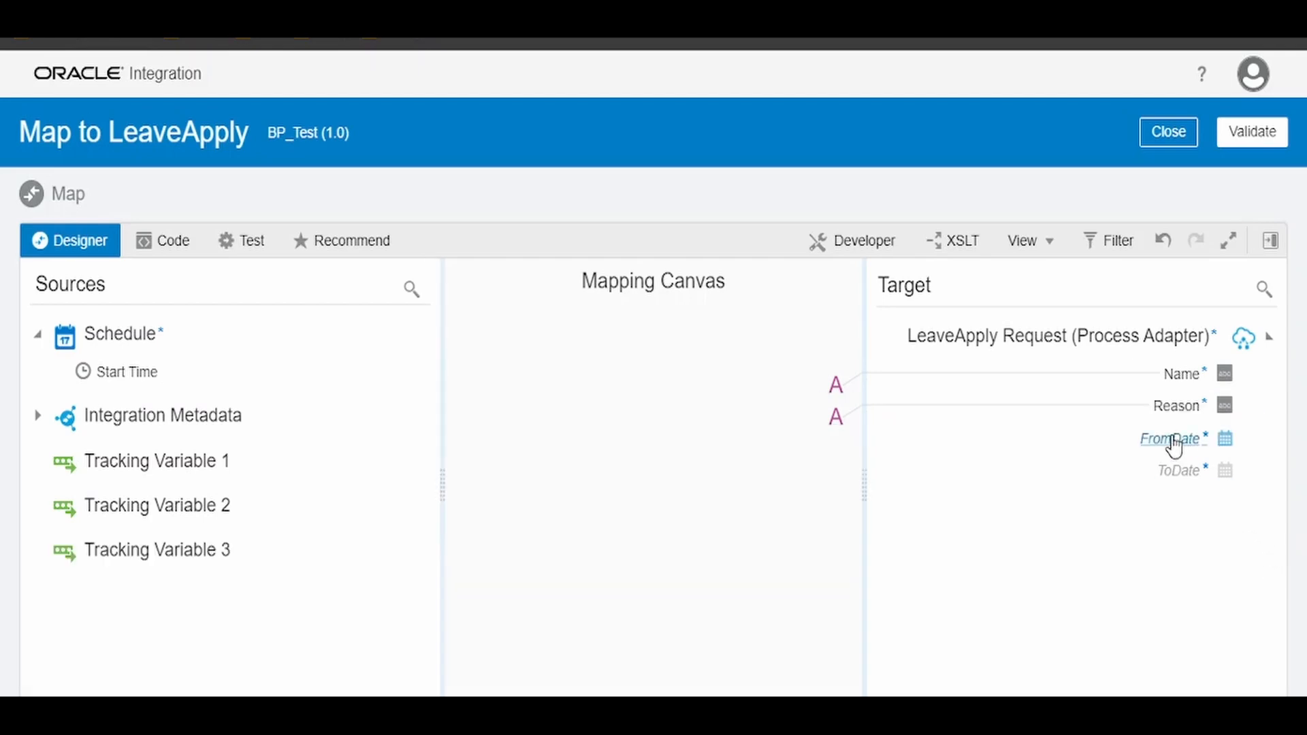
Start a function expression for the FromDate target field.
{"action": "left_click", "coordinate": [1167, 438]}
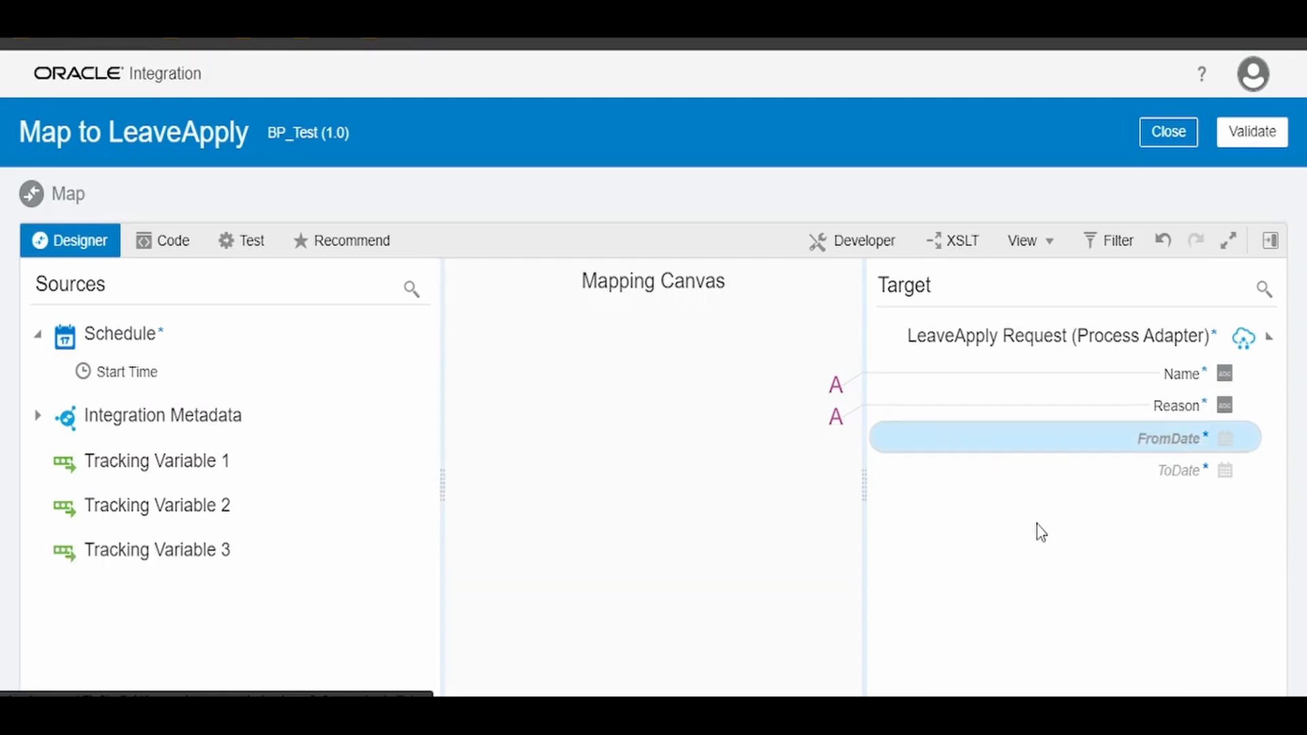
{"action": "left_click", "coordinate": [1271, 242]}
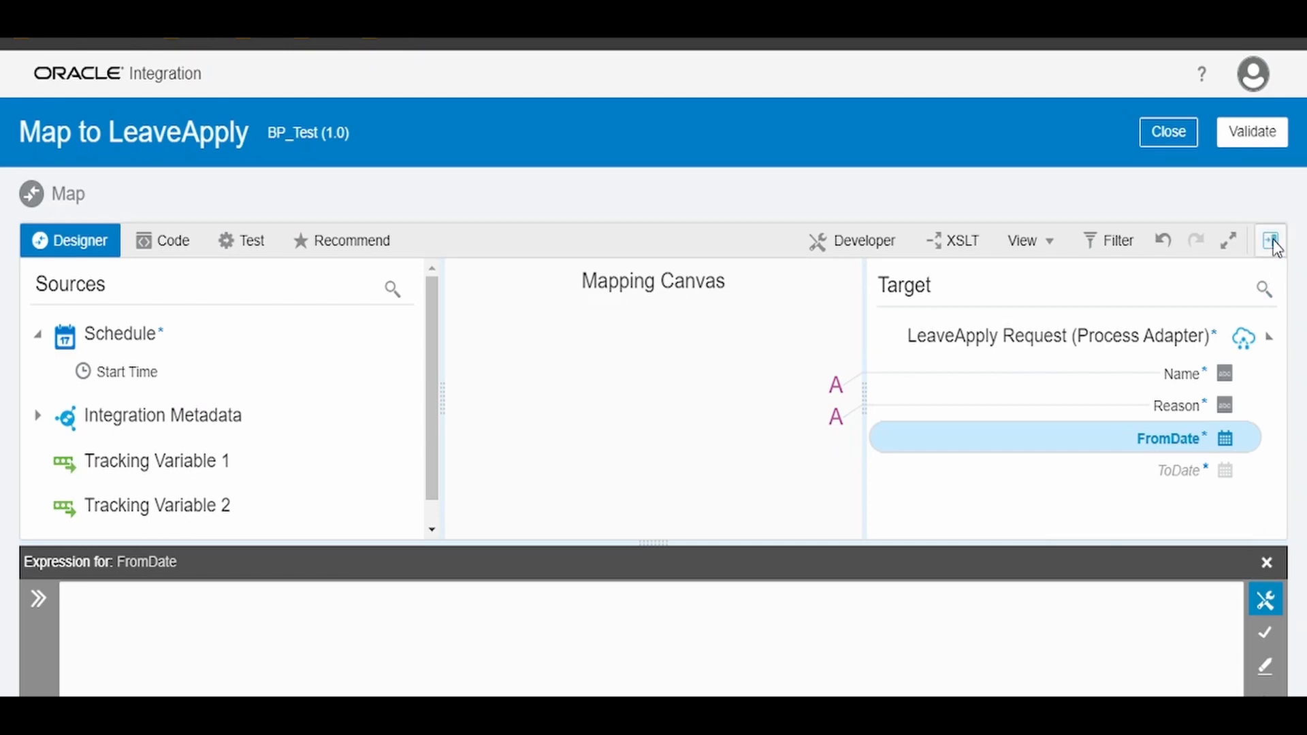
{"action": "left_click", "coordinate": [1270, 240]}
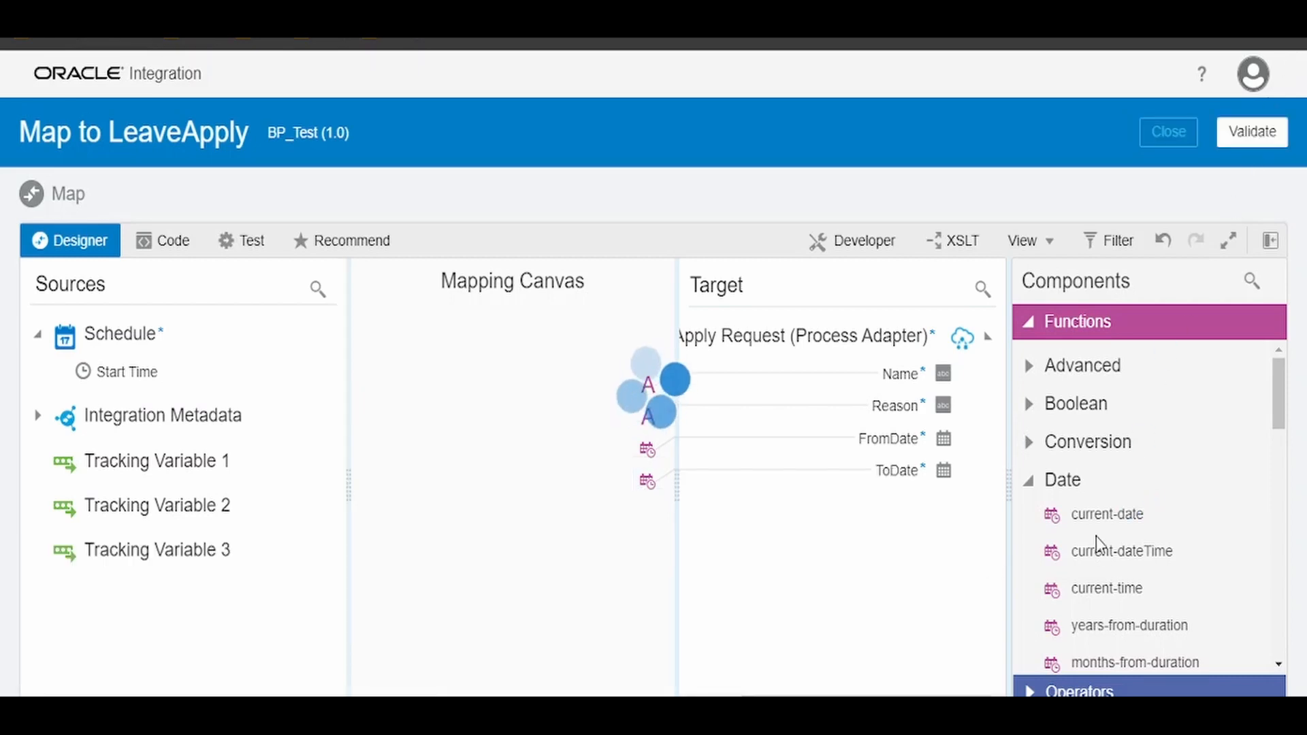
Save and close BP_Test, then visit My Tasks and workspace administration.
{"action": "left_click", "coordinate": [1169, 132]}
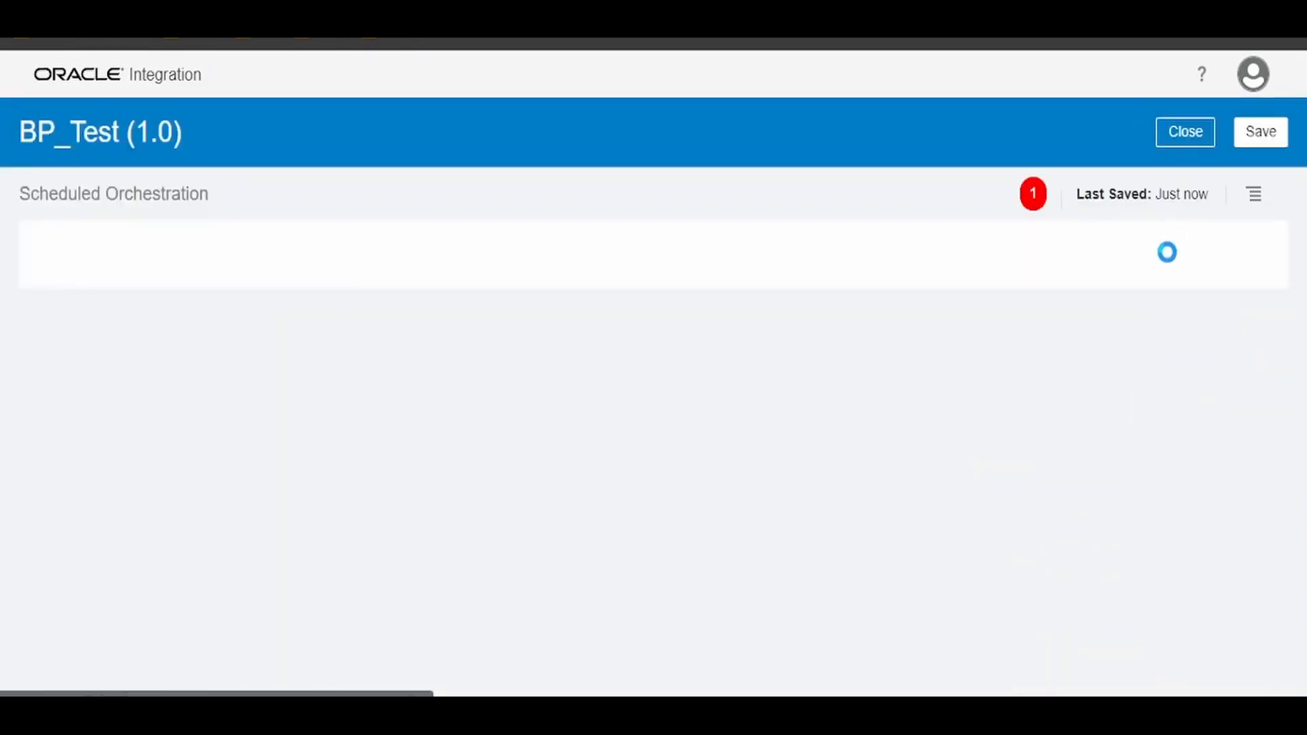
{"action": "left_click", "coordinate": [1253, 193]}
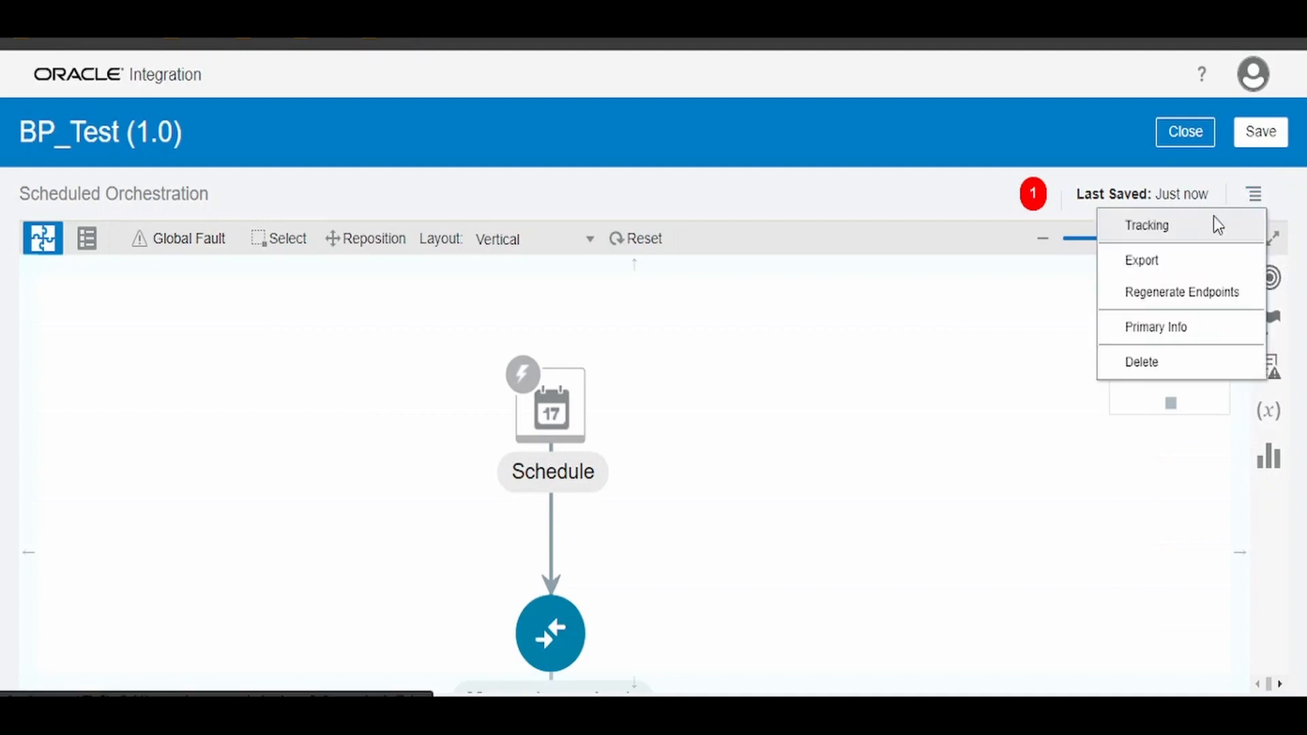
{"action": "left_click", "coordinate": [1185, 131]}
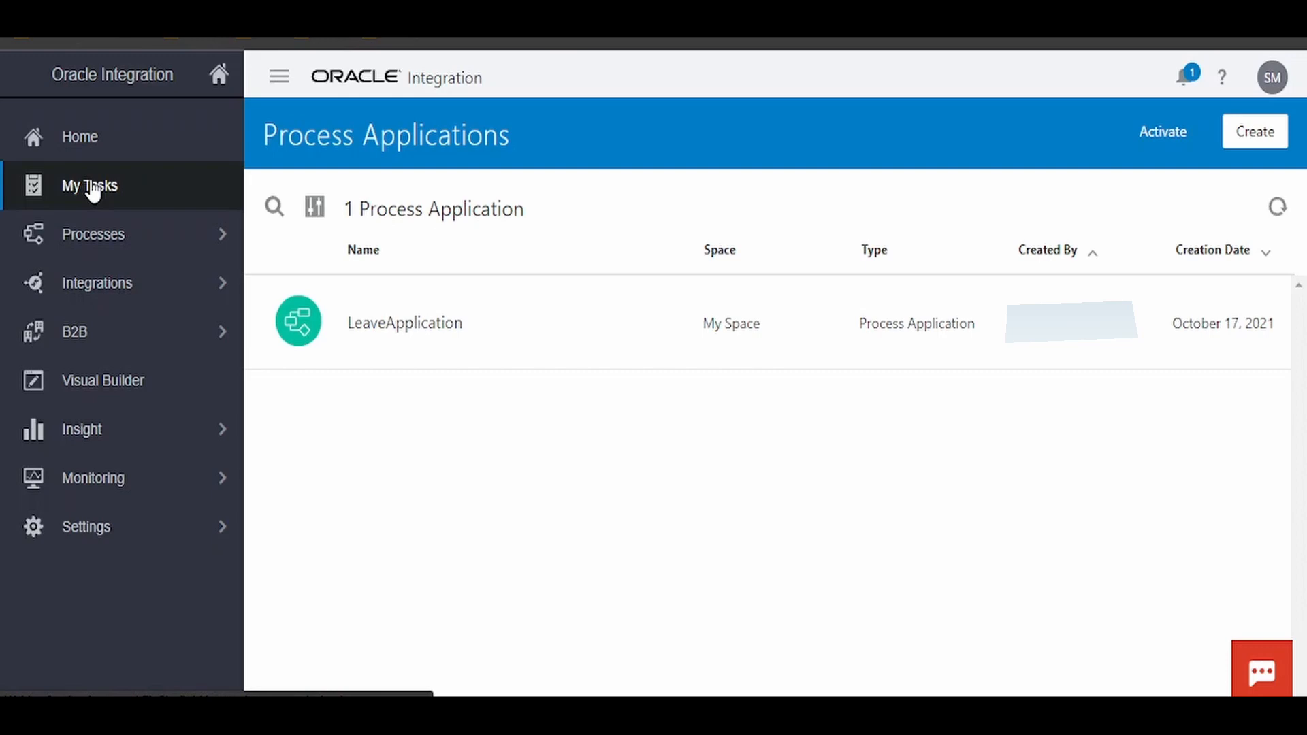
{"action": "left_click", "coordinate": [89, 185]}
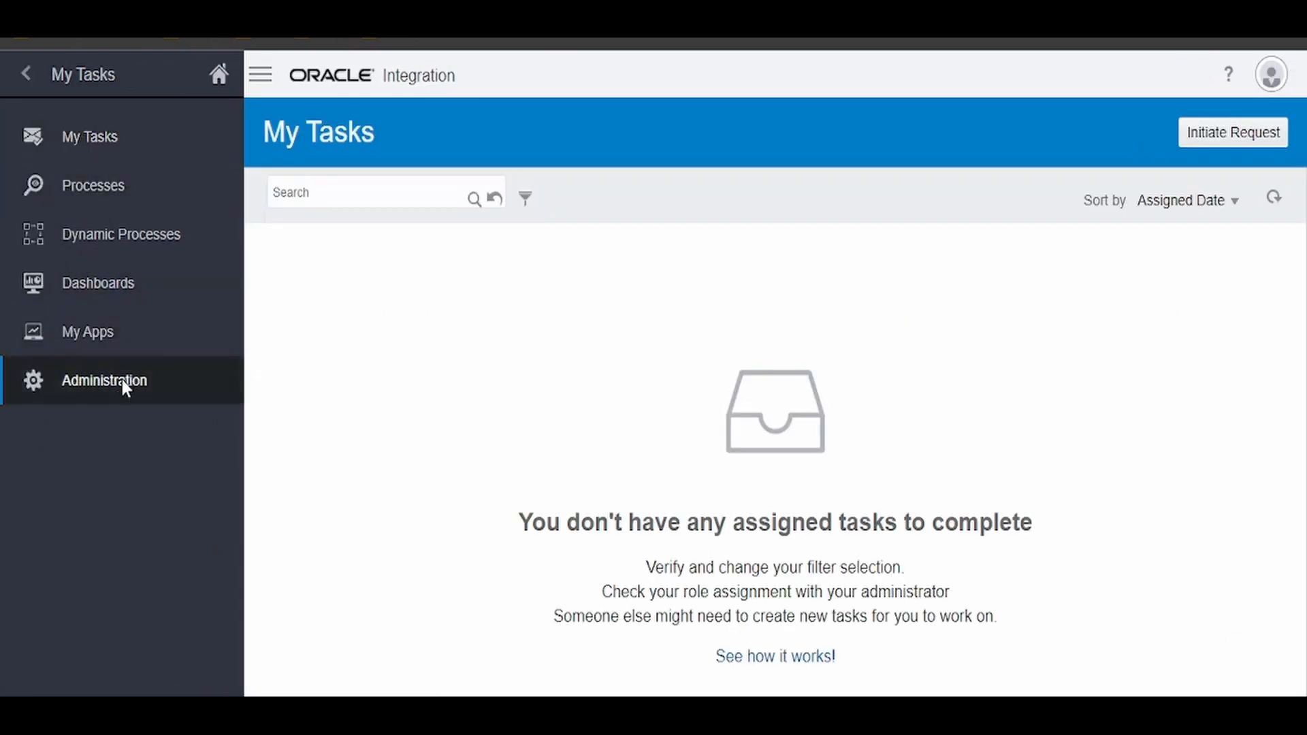
{"action": "left_click", "coordinate": [104, 380]}
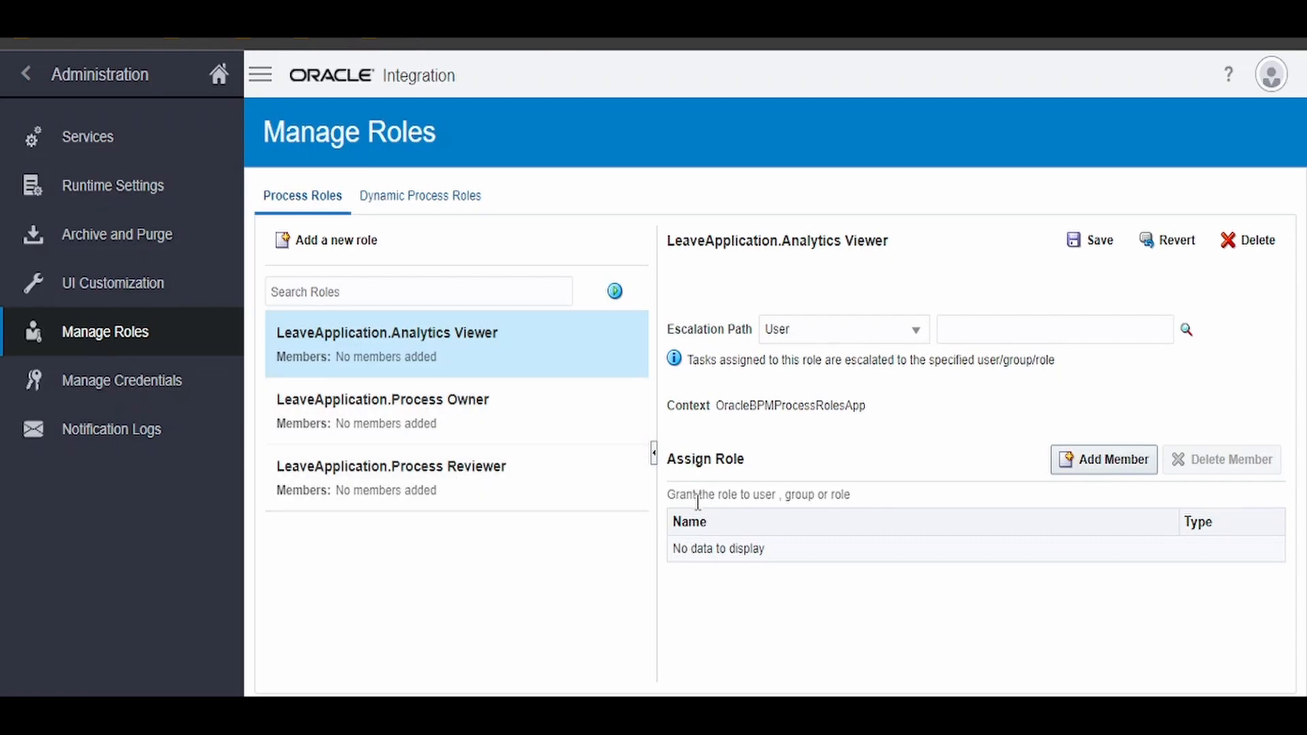
{"action": "mouse_move", "coordinate": [557, 497]}
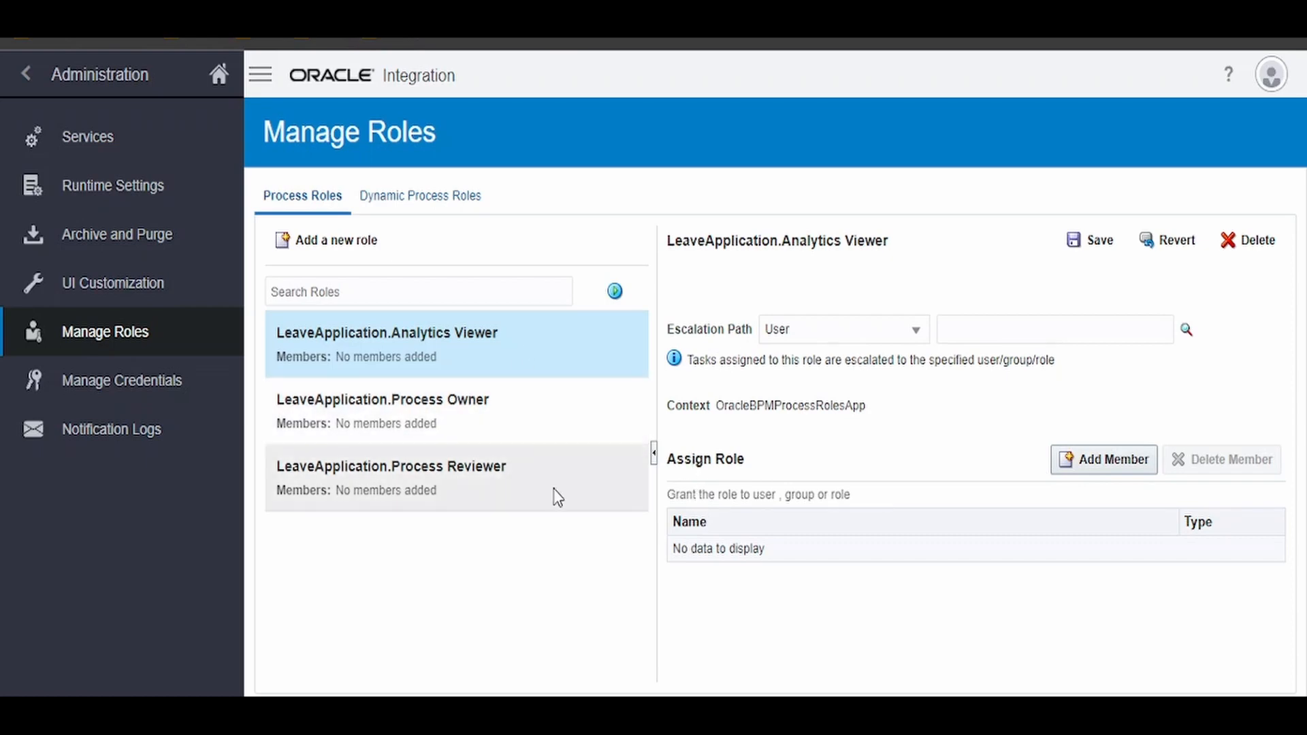
{"action": "mouse_move", "coordinate": [1121, 488]}
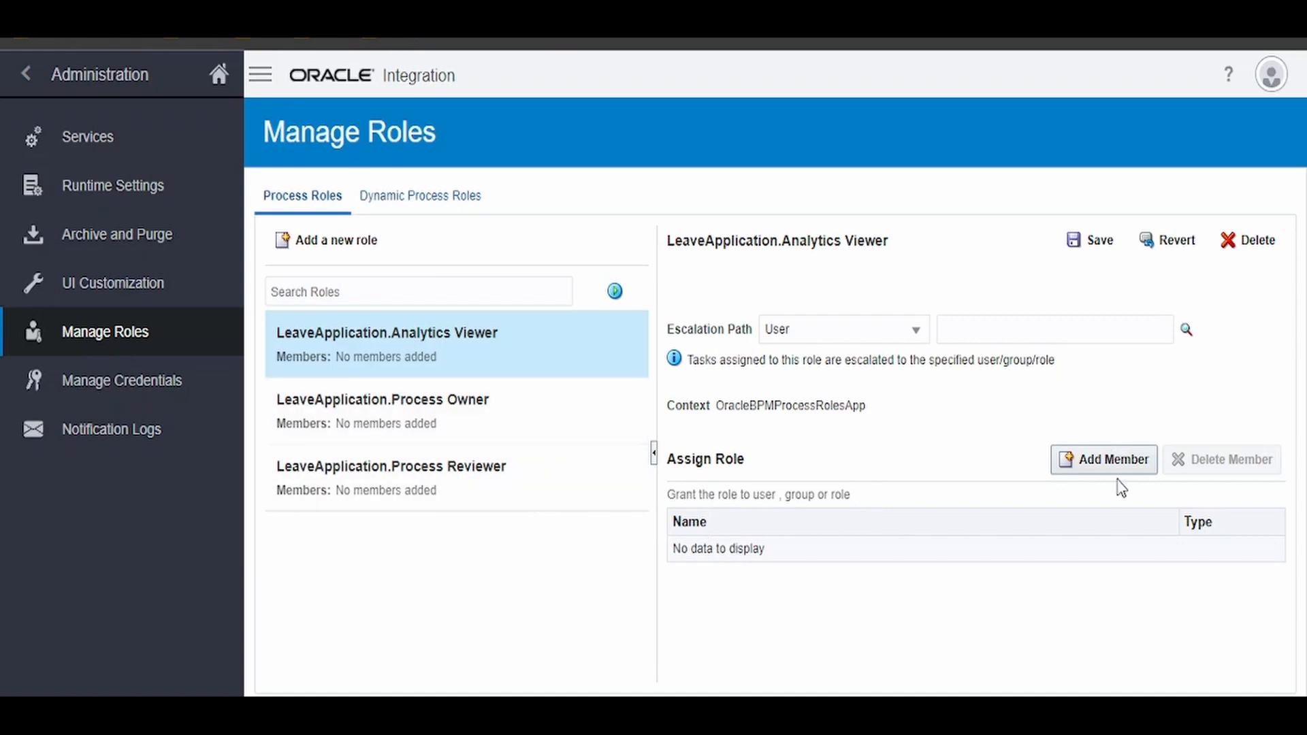
{"action": "mouse_move", "coordinate": [1076, 309]}
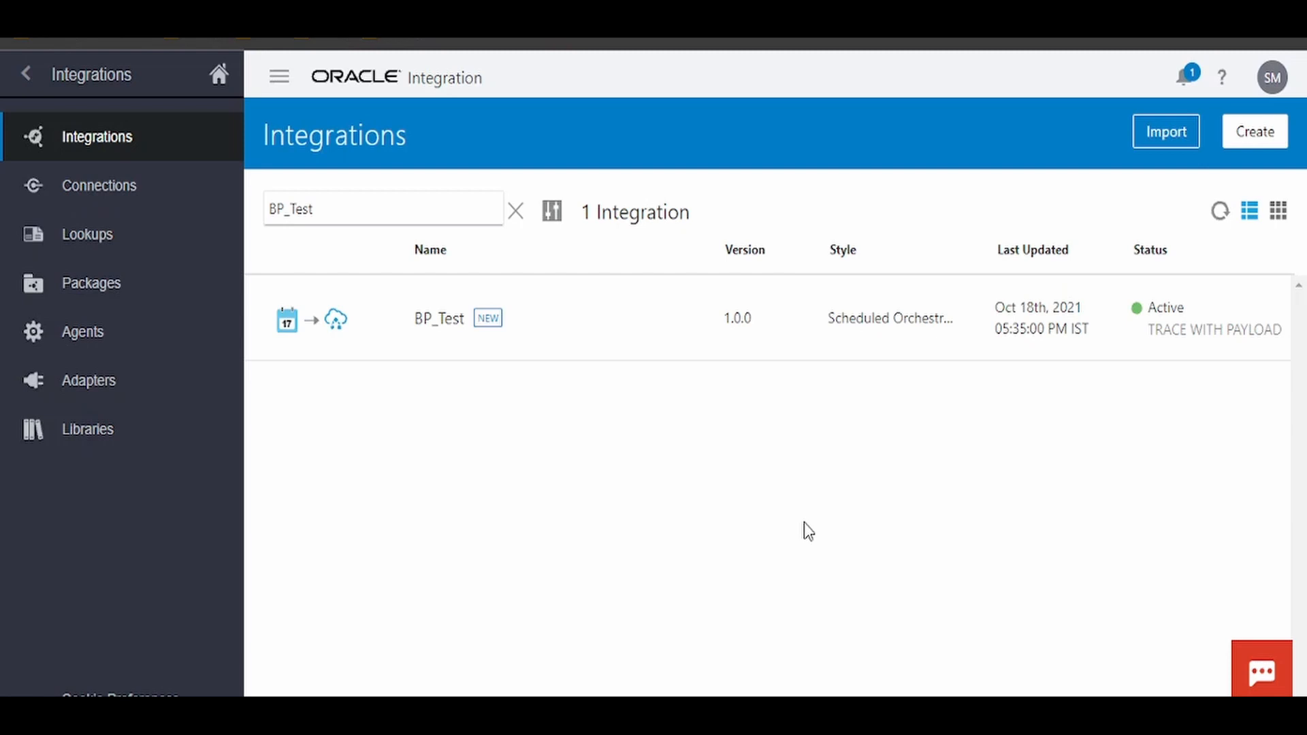
{"action": "mouse_move", "coordinate": [1005, 422]}
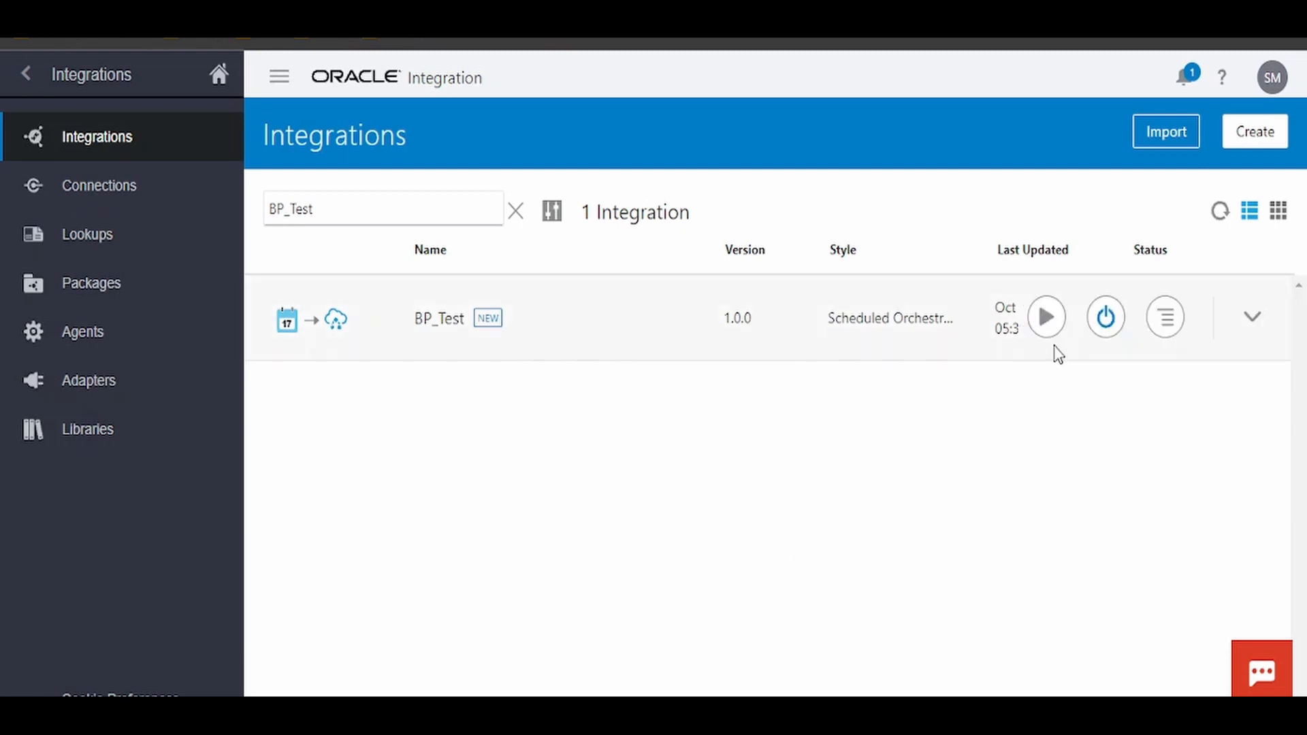
Run the BP_Test integration once.
{"action": "left_click", "coordinate": [1046, 317]}
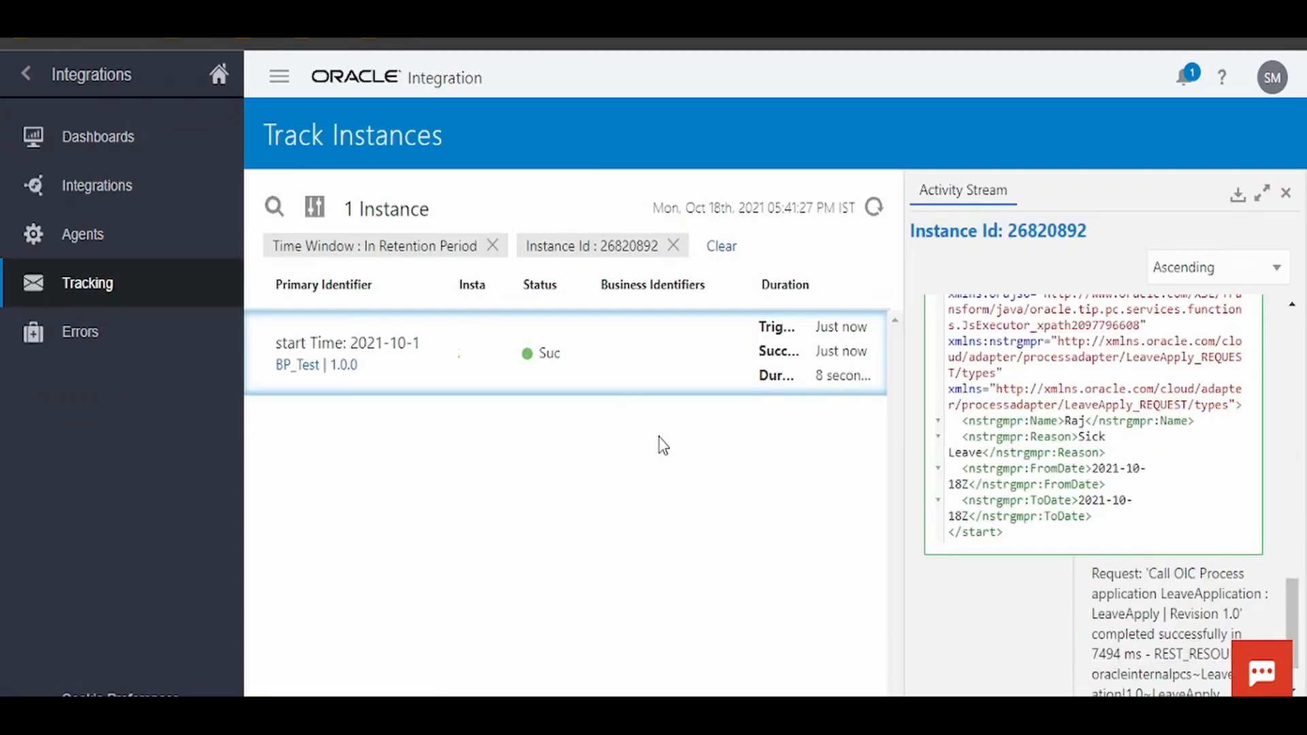
{"action": "scroll", "scroll_direction": "up", "scroll_amount": 3}
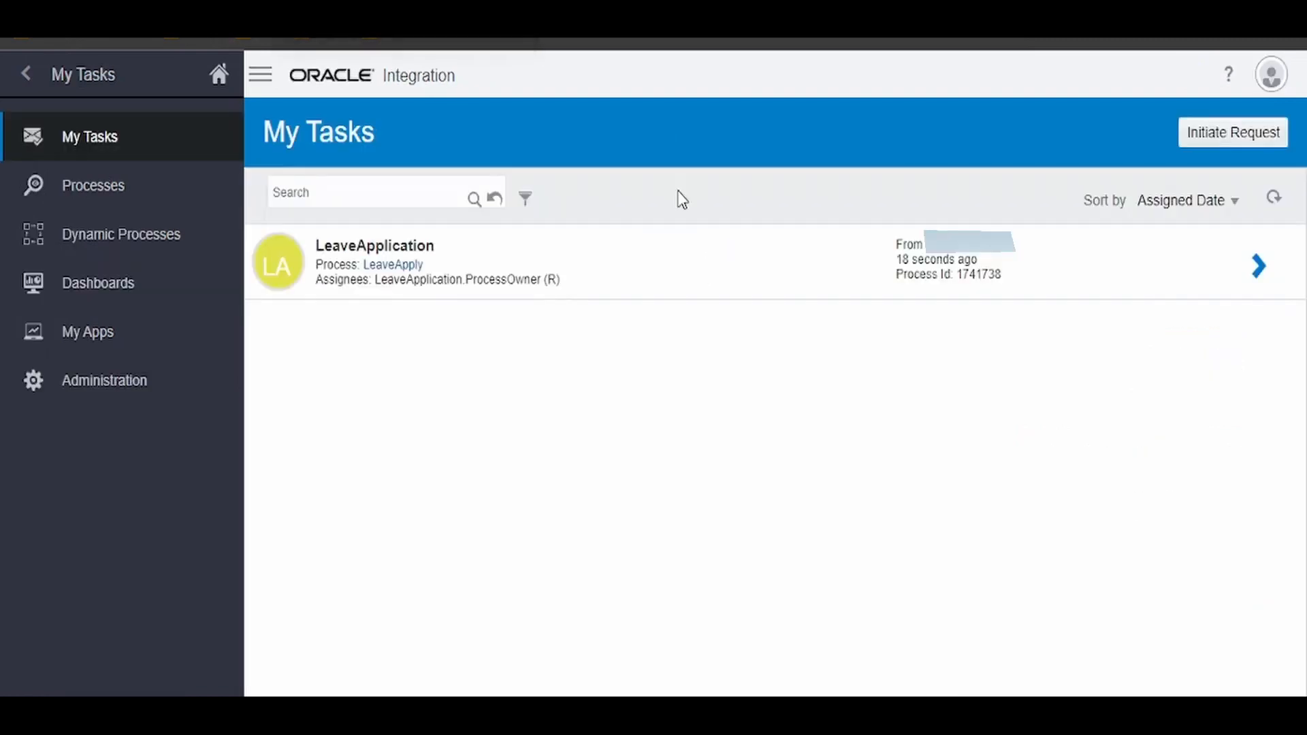
{"action": "mouse_move", "coordinate": [654, 361]}
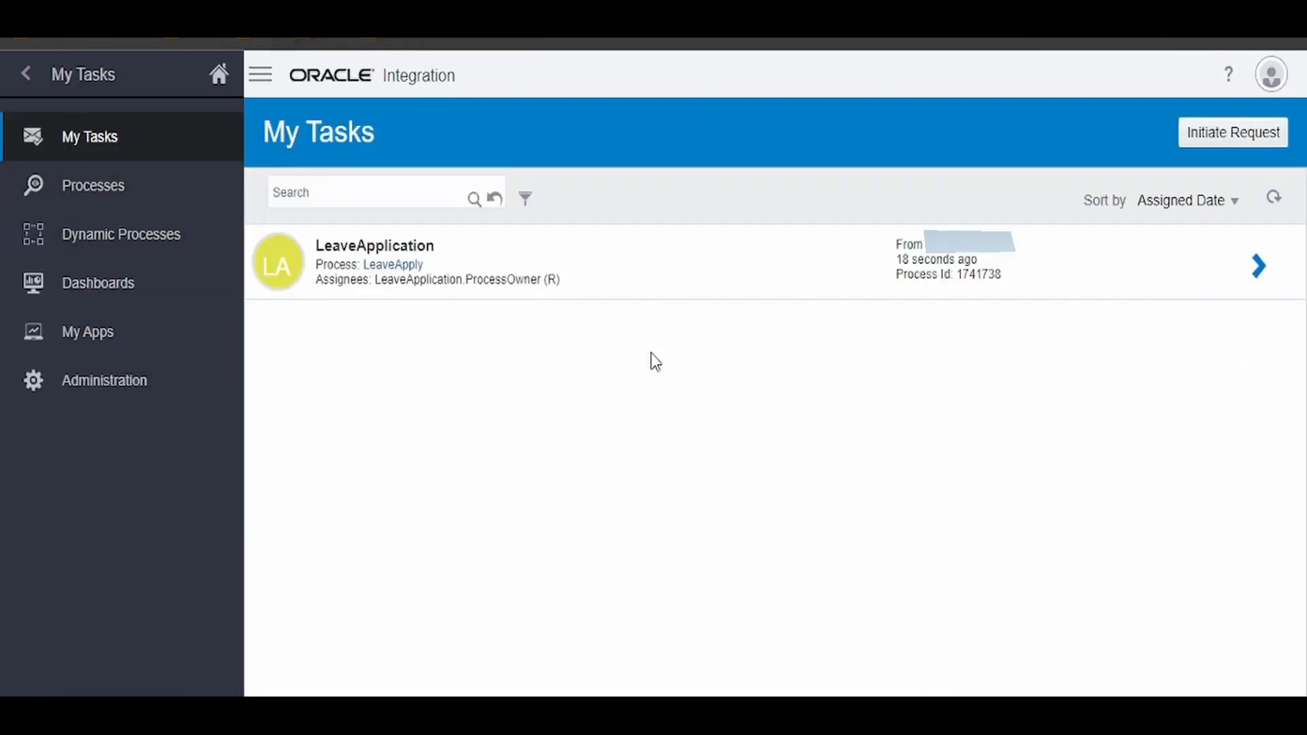
{"action": "mouse_move", "coordinate": [728, 279]}
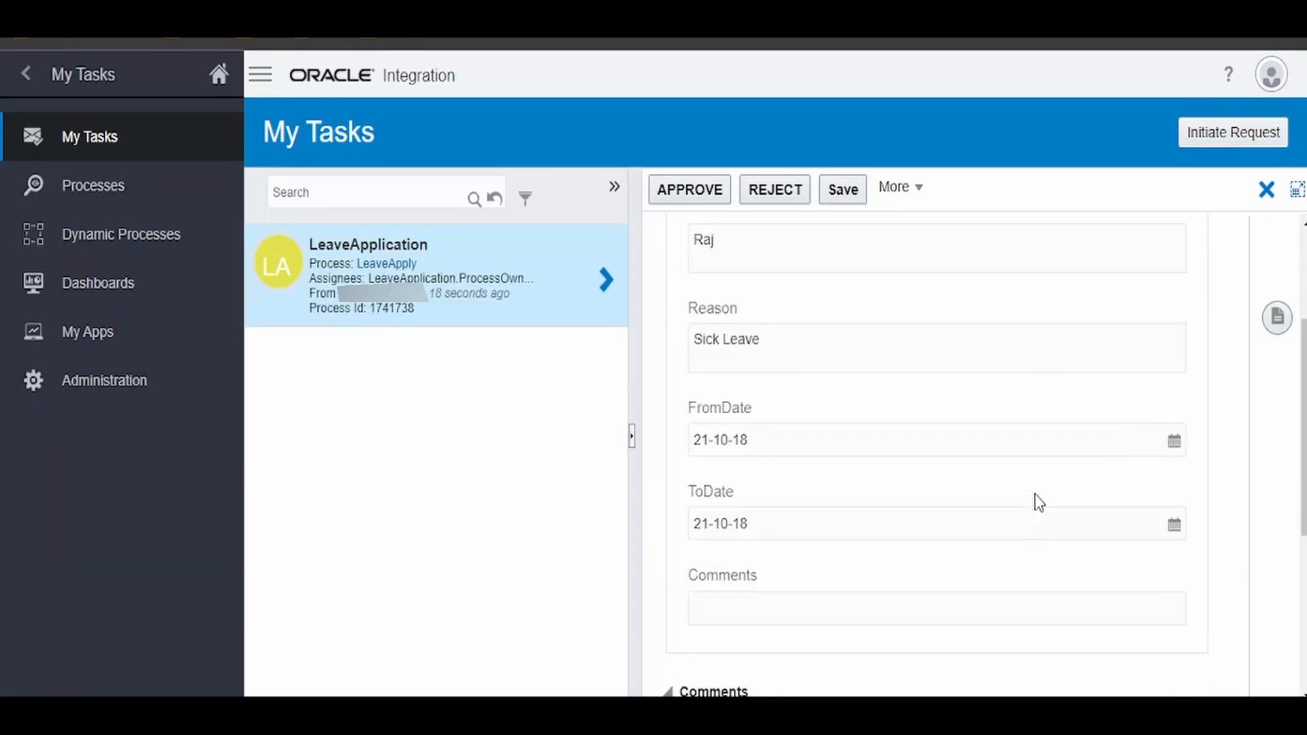
Post the comment 'approved' on the LeaveApplication task.
{"action": "scroll", "scroll_direction": "down", "scroll_amount": 3}
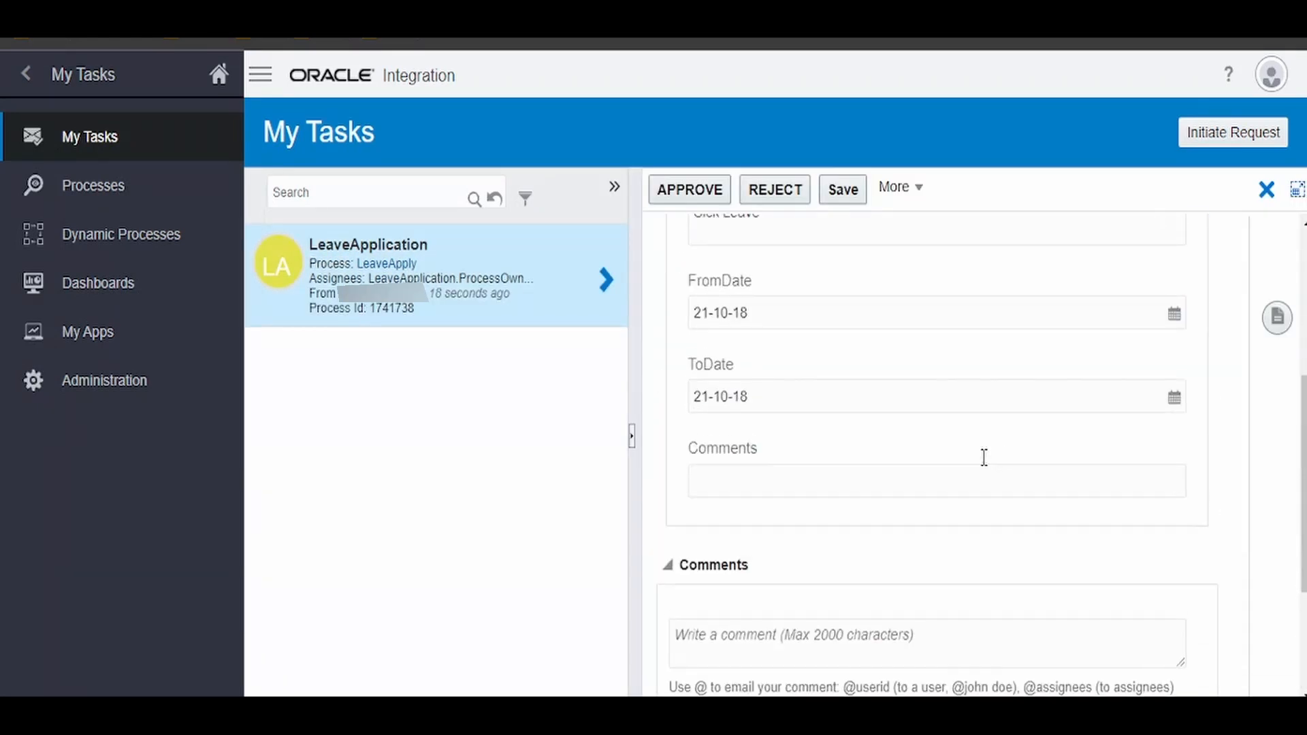
{"action": "scroll", "scroll_direction": "down", "scroll_amount": 3}
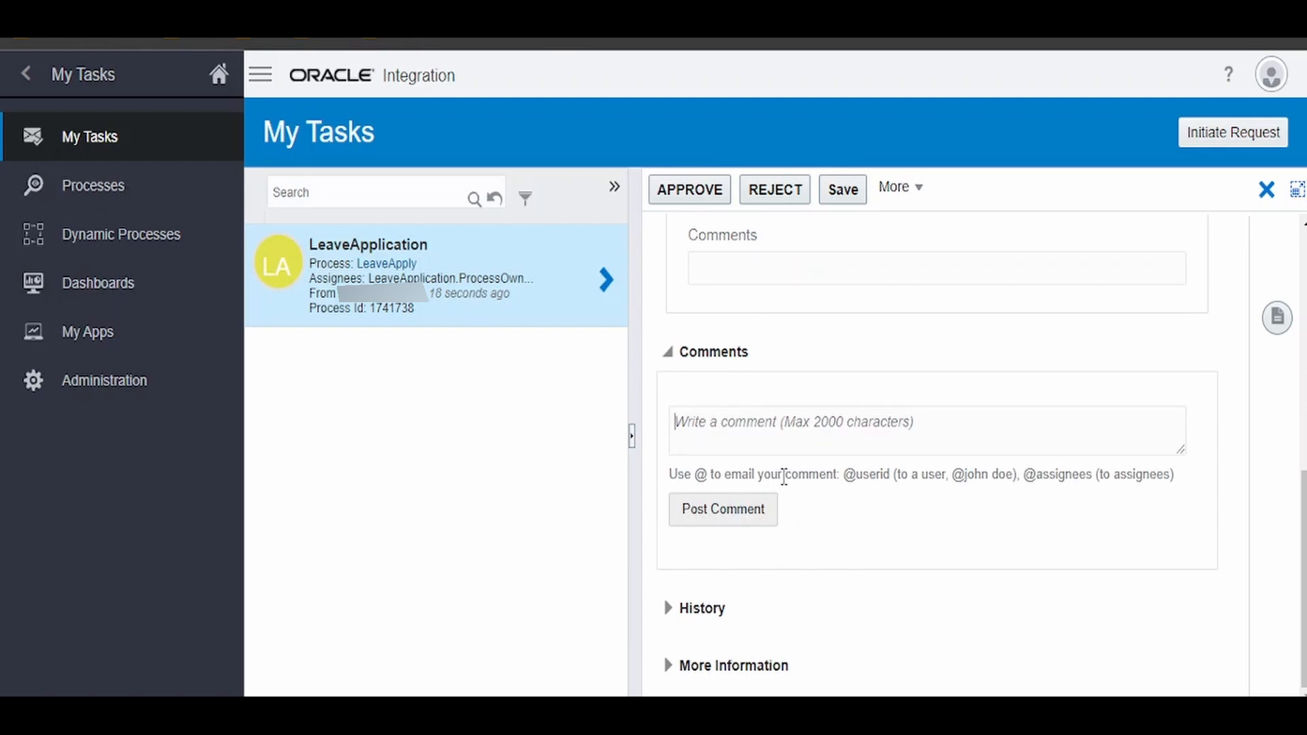
{"action": "type", "text": "@"}
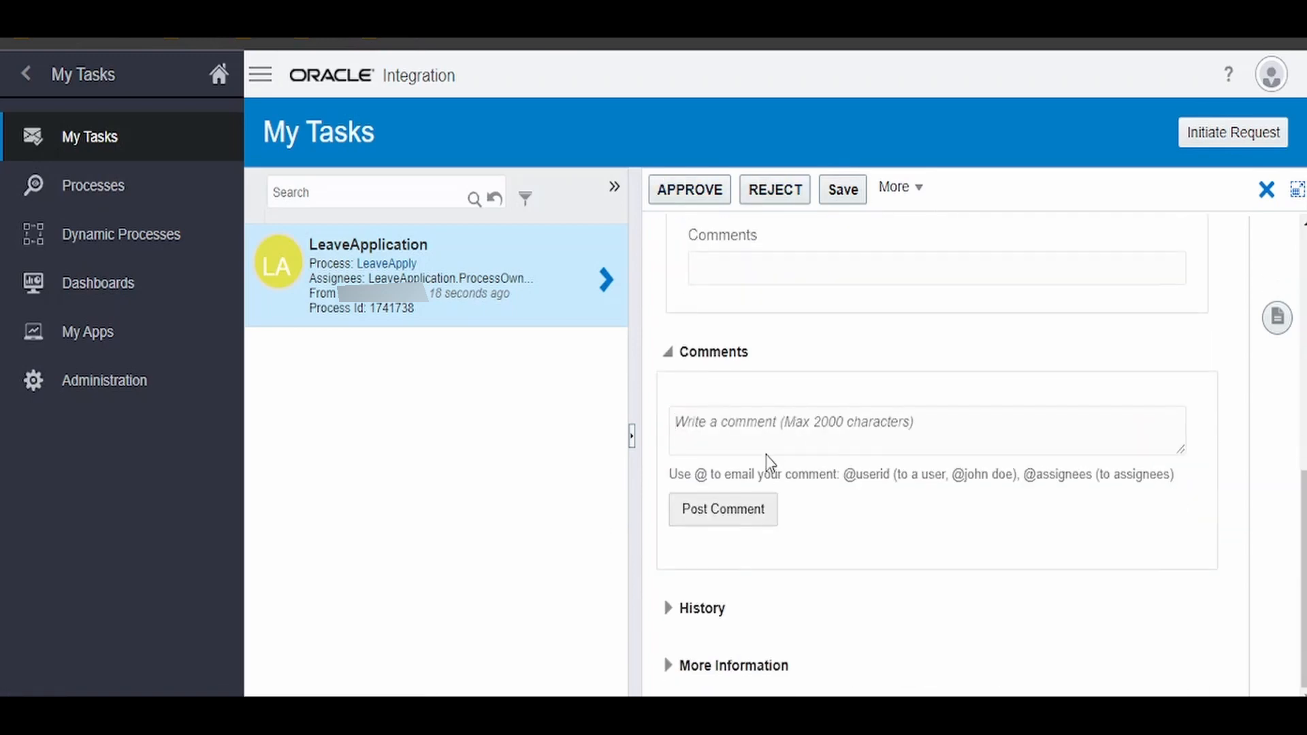
{"action": "type", "text": "approved"}
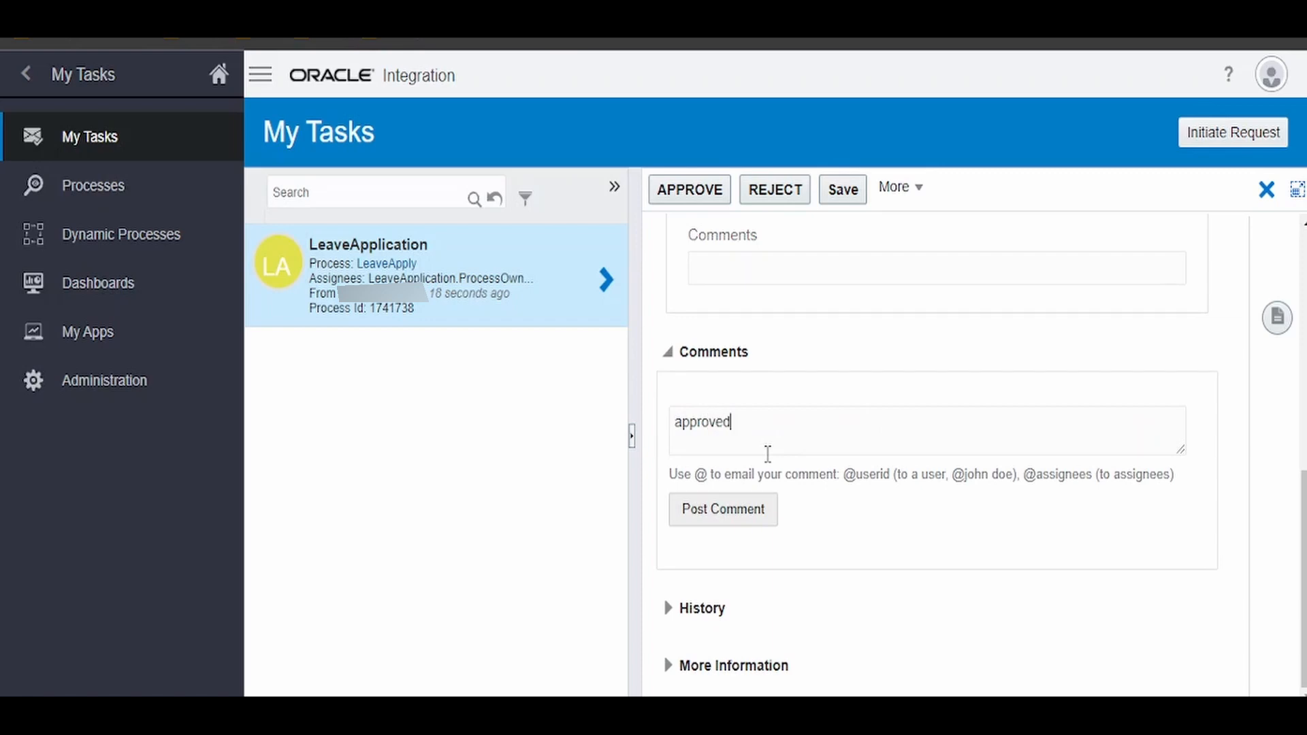
{"action": "left_click", "coordinate": [721, 510]}
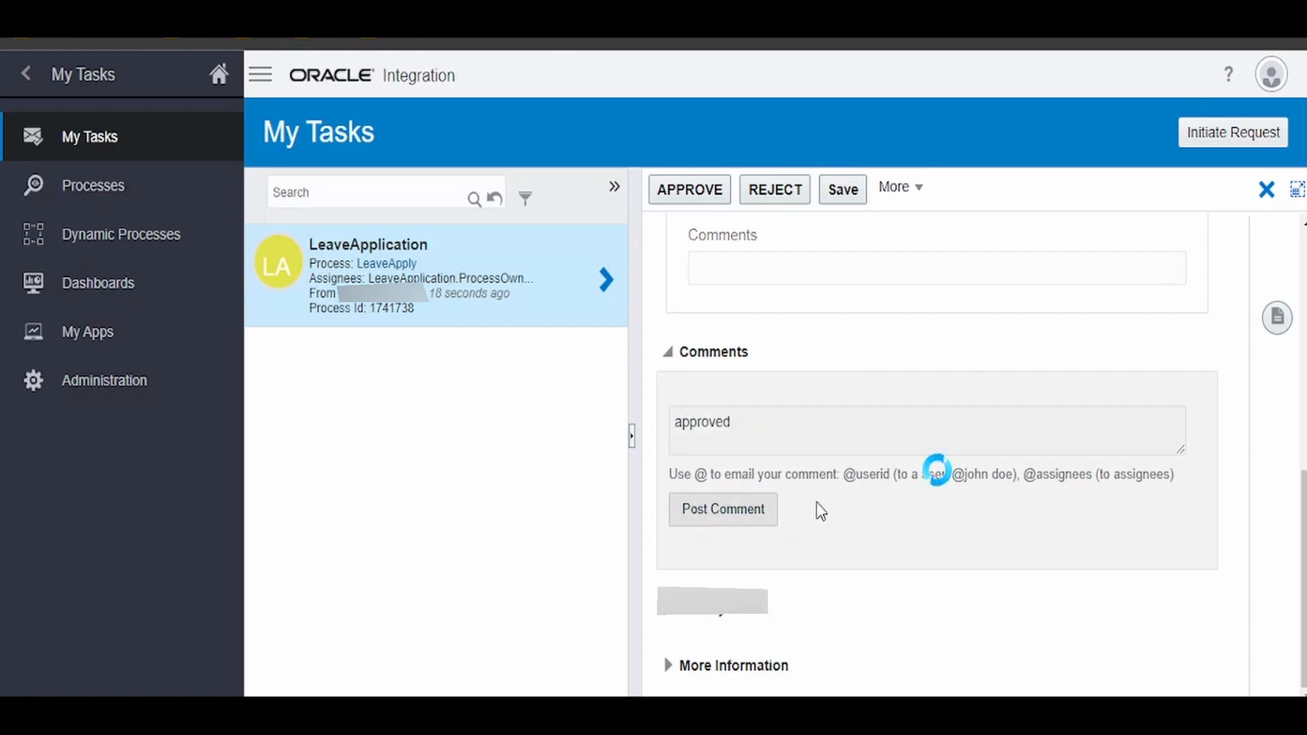
{"action": "left_click", "coordinate": [721, 510]}
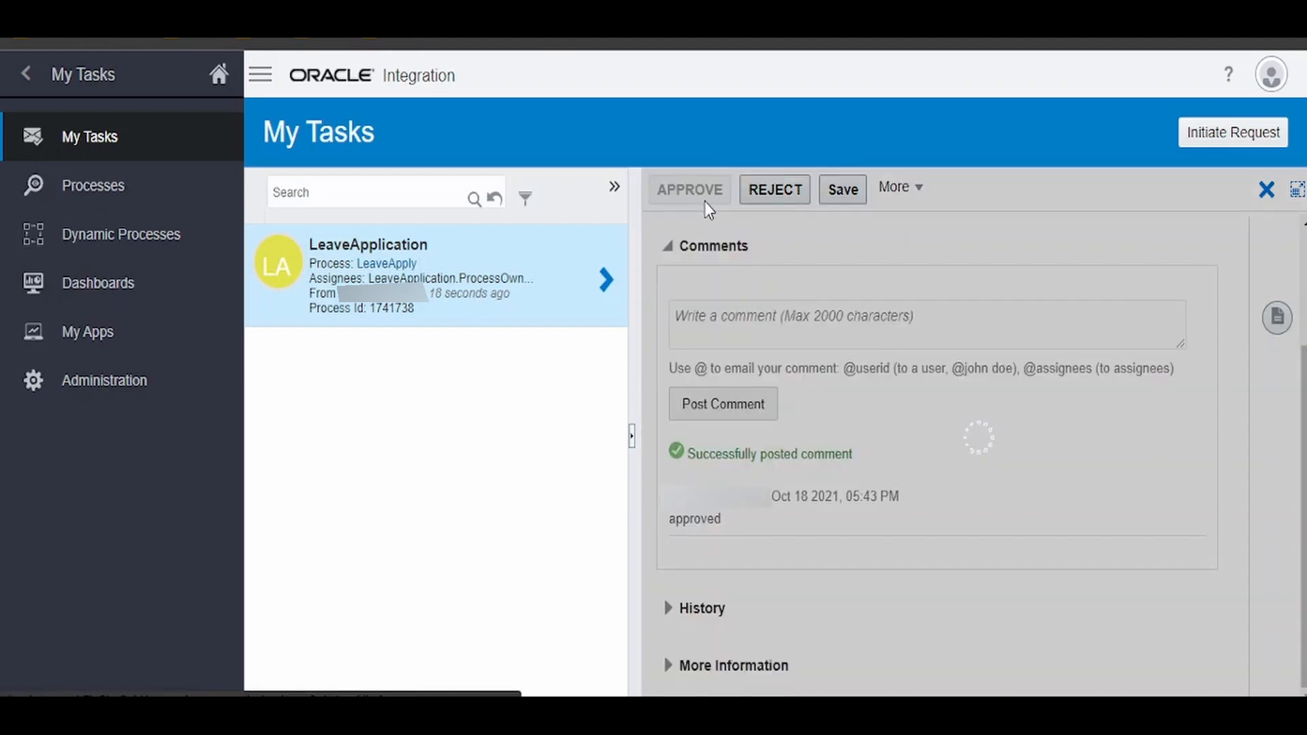
Approve the LeaveApplication task from the task toolbar.
{"action": "left_click", "coordinate": [688, 190]}
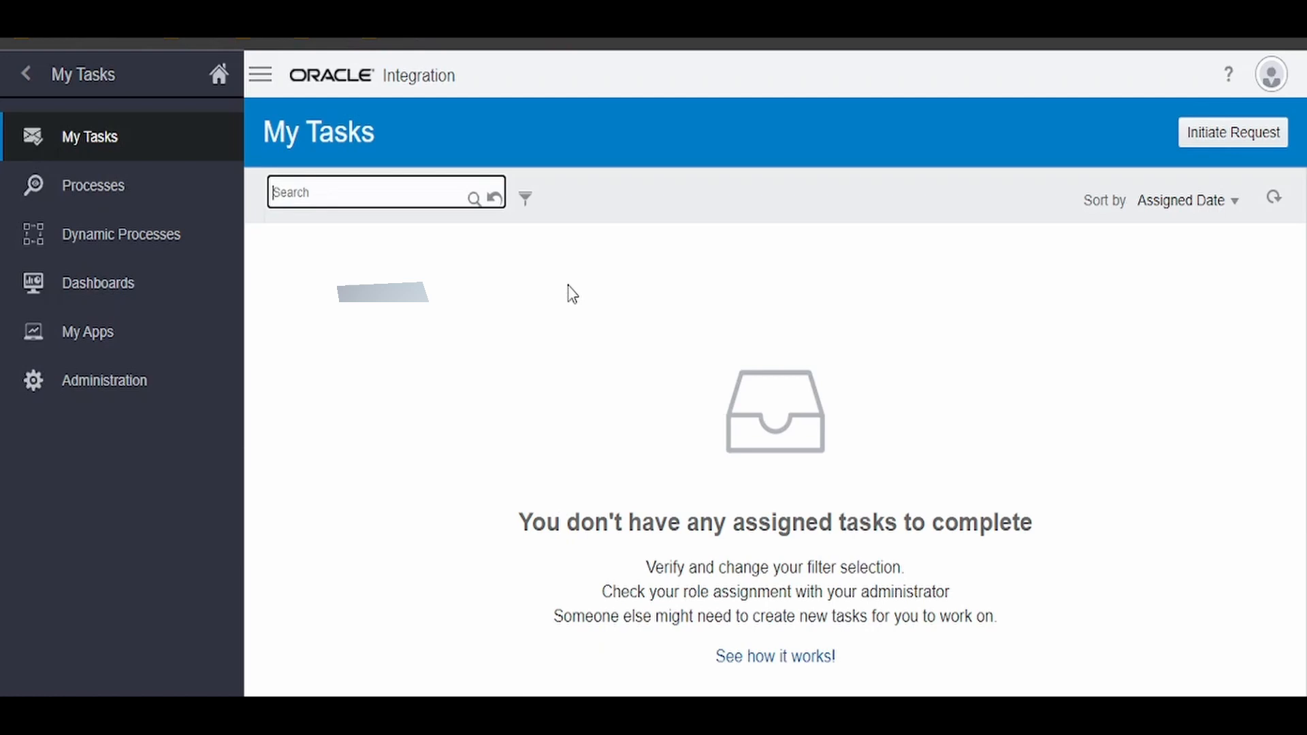
{"action": "mouse_move", "coordinate": [723, 405]}
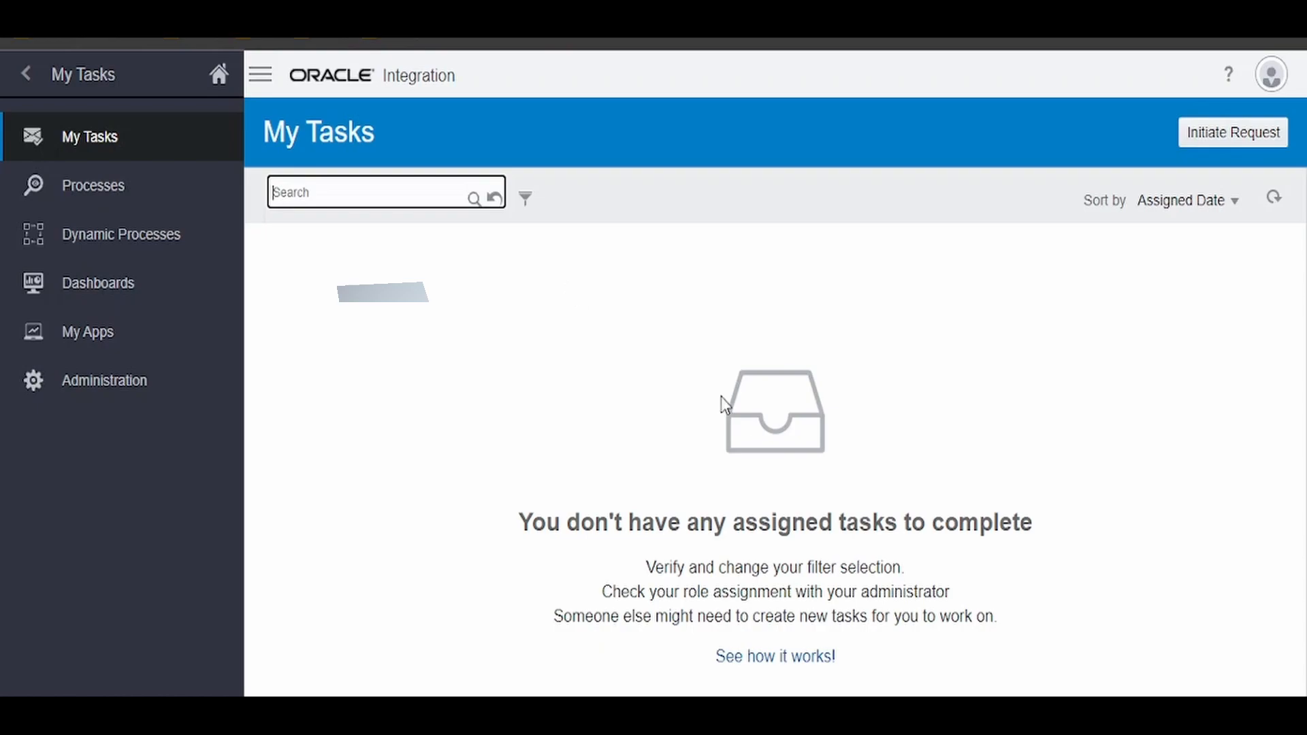